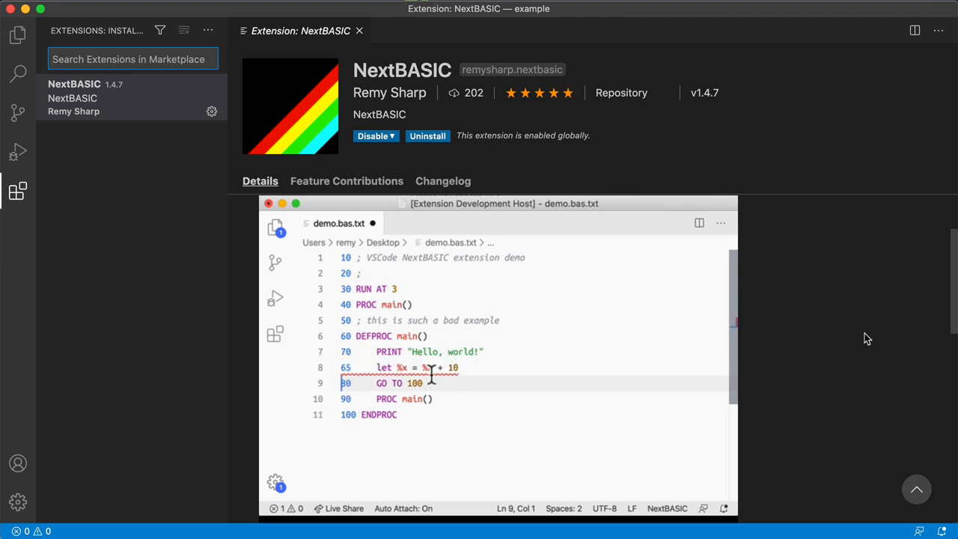
Peek at the other-platform download options, then search the page for 'form' and 'run at'
left_click(419, 367)
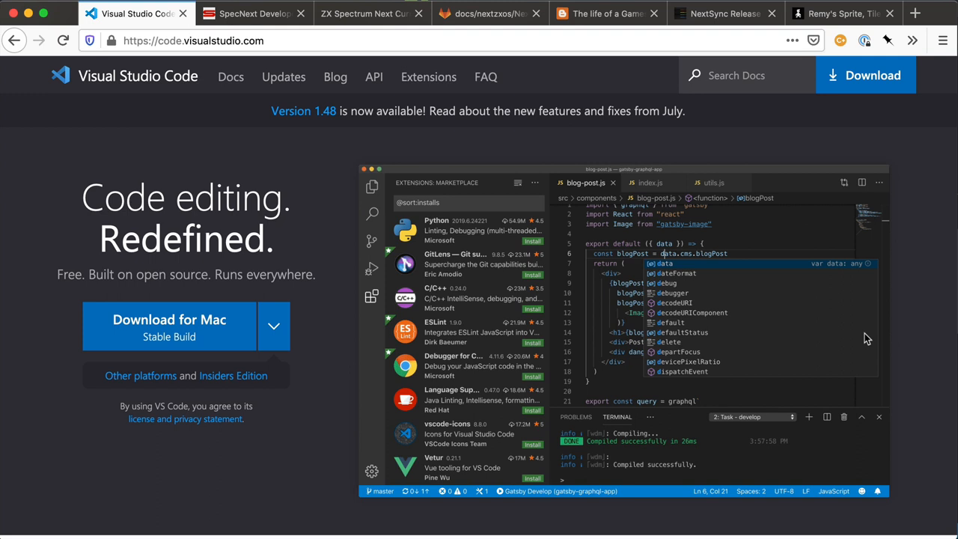
mouse_move(295, 343)
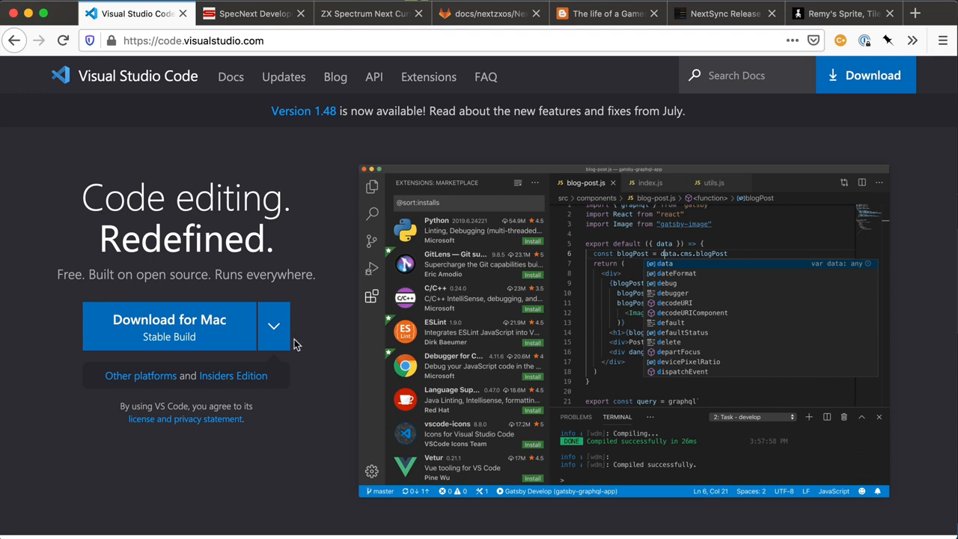
mouse_move(275, 323)
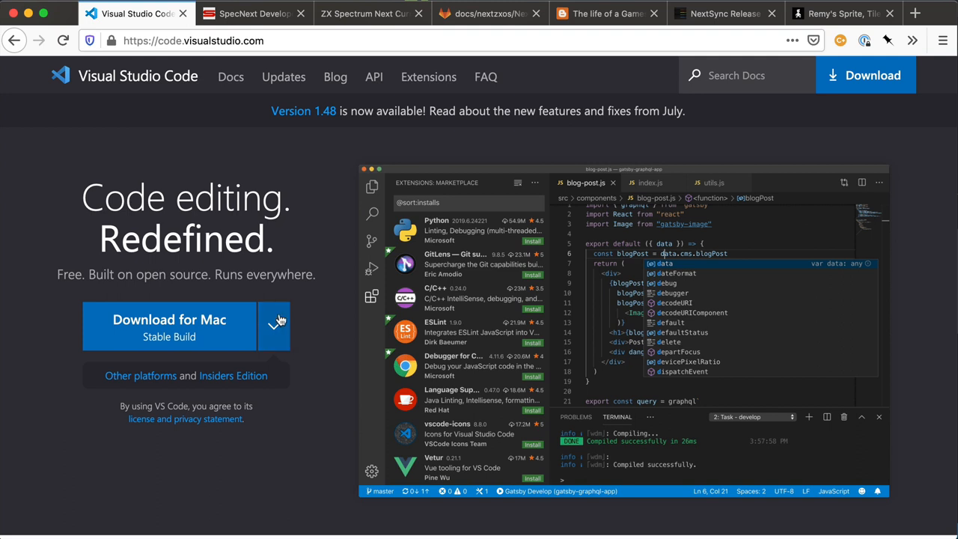
left_click(274, 326)
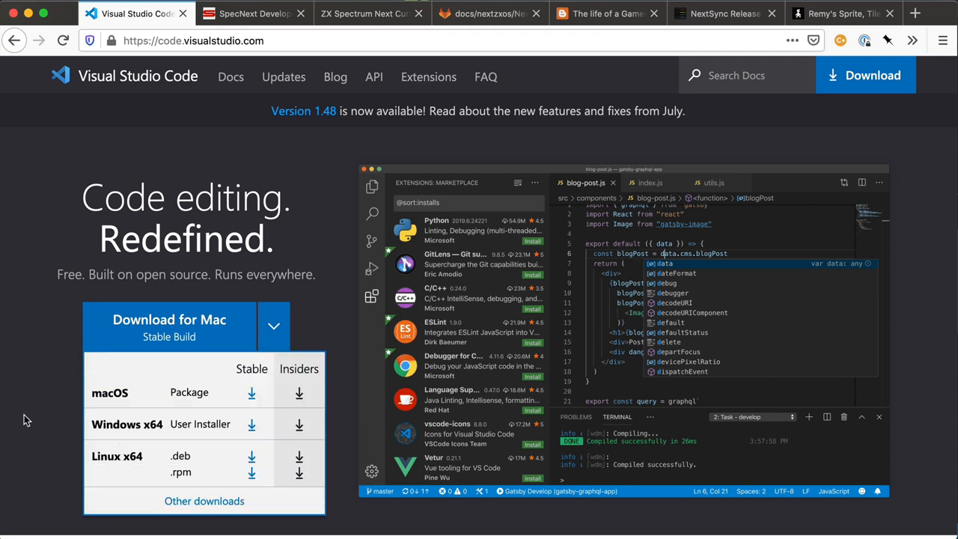
left_click(274, 327)
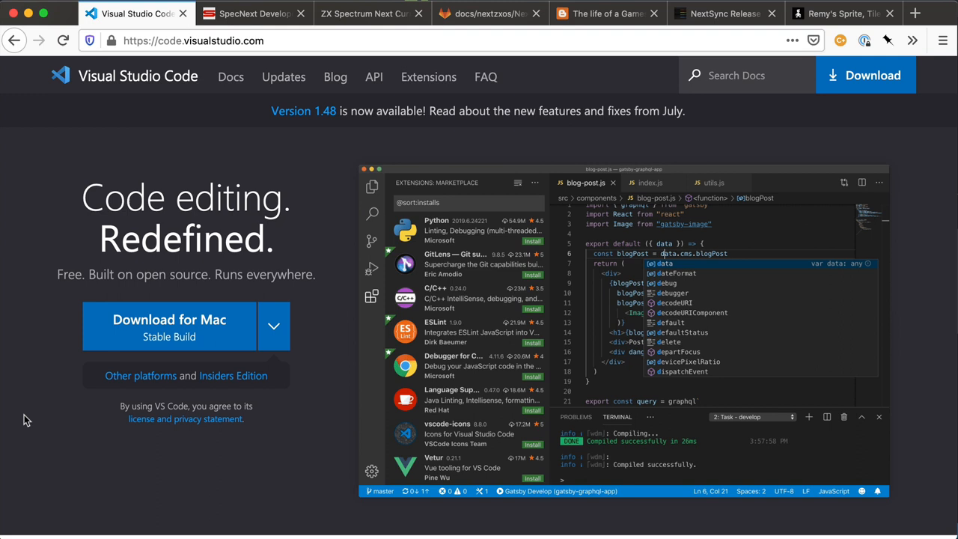
mouse_move(54, 250)
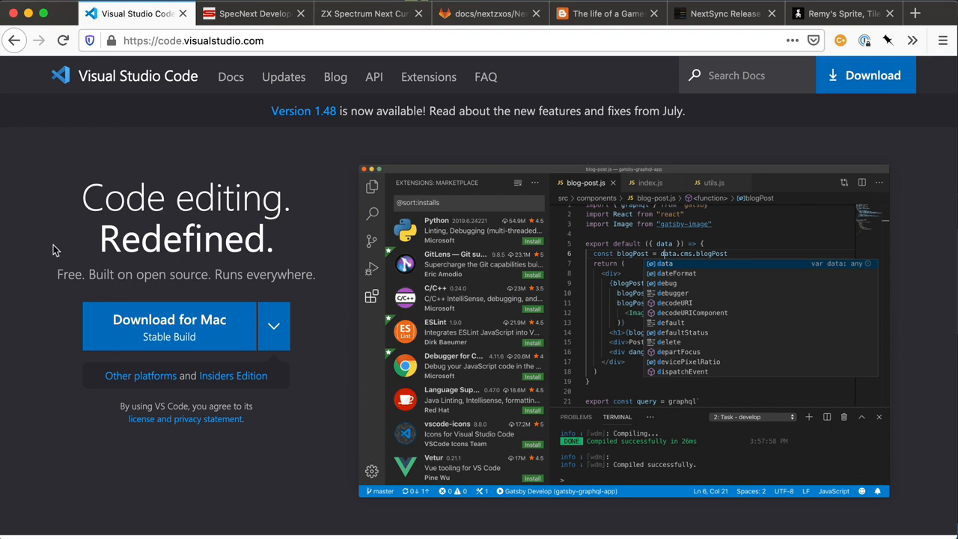
mouse_move(312, 294)
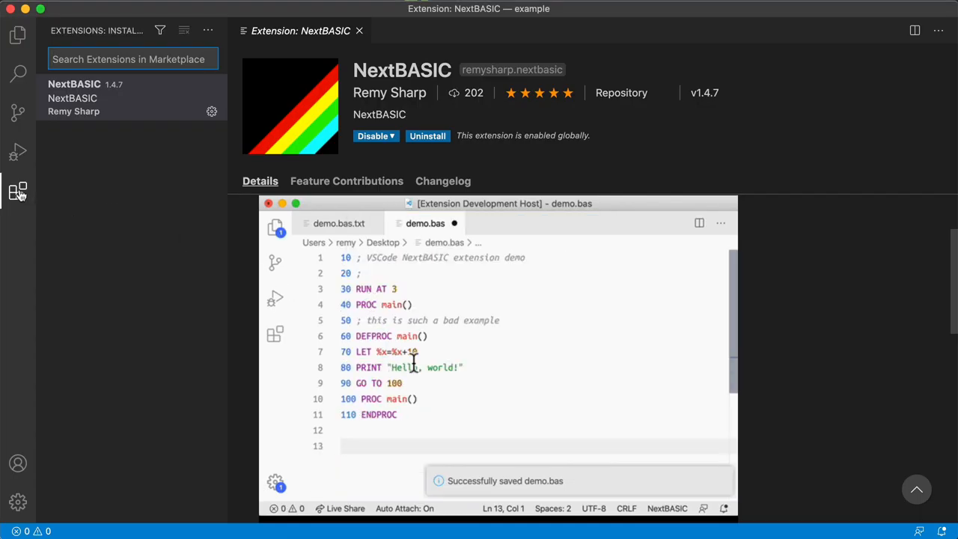
left_click(338, 223)
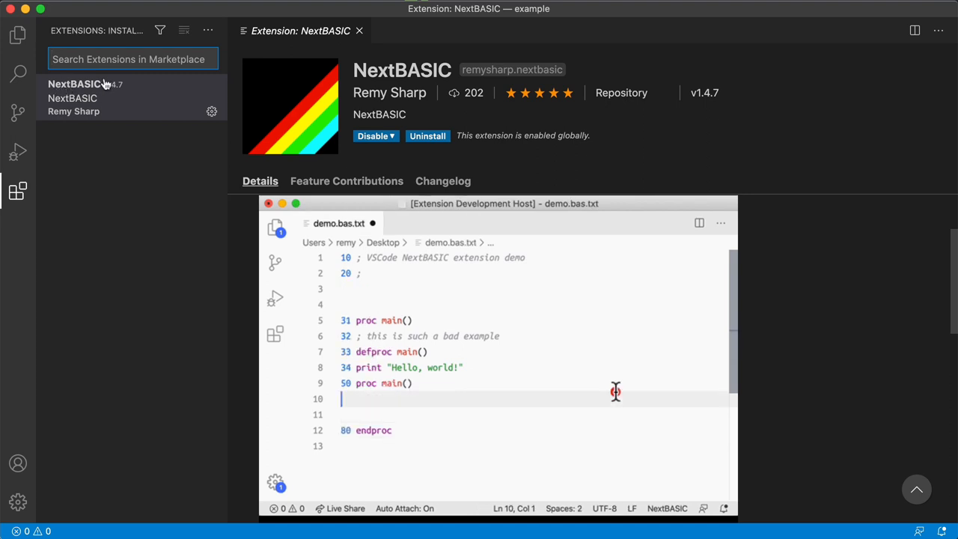
type("form")
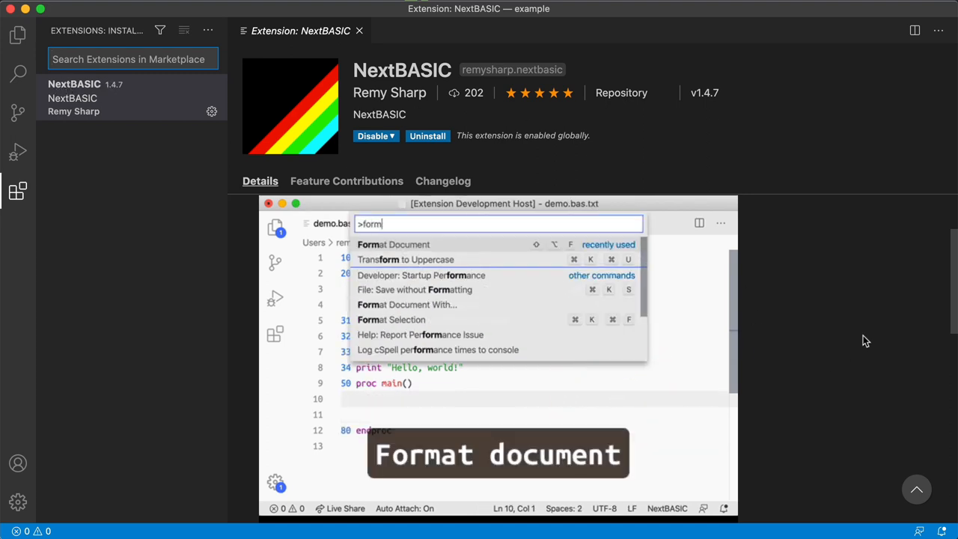
left_click(392, 244)
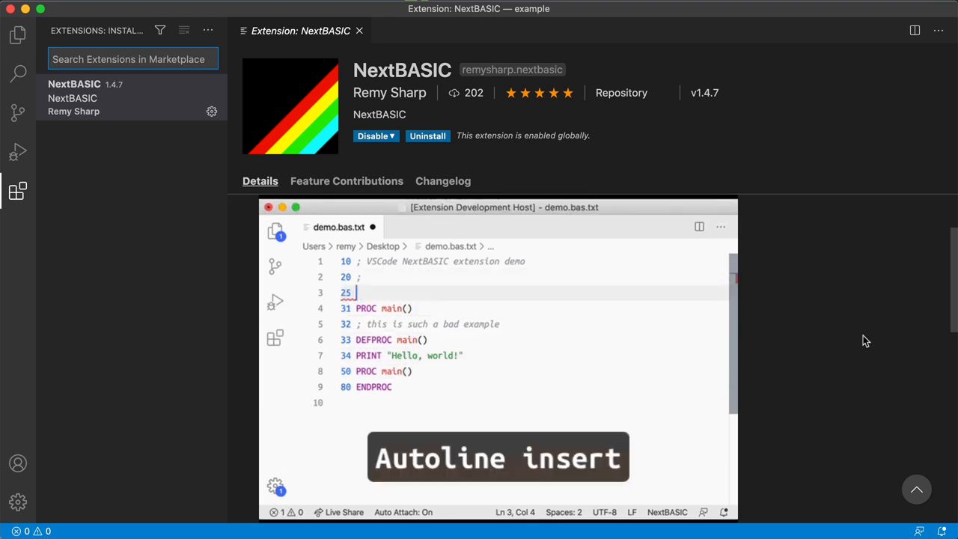
type("run at")
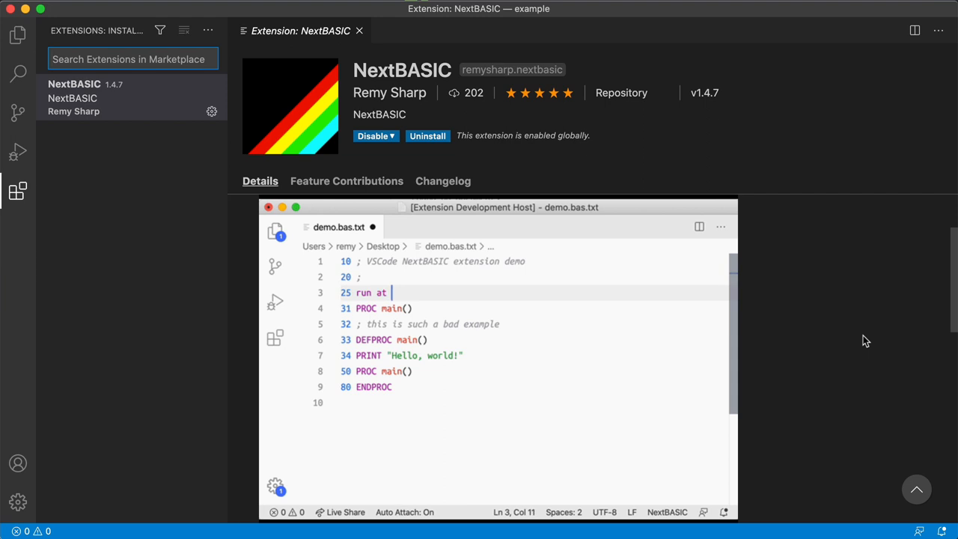
key("Return")
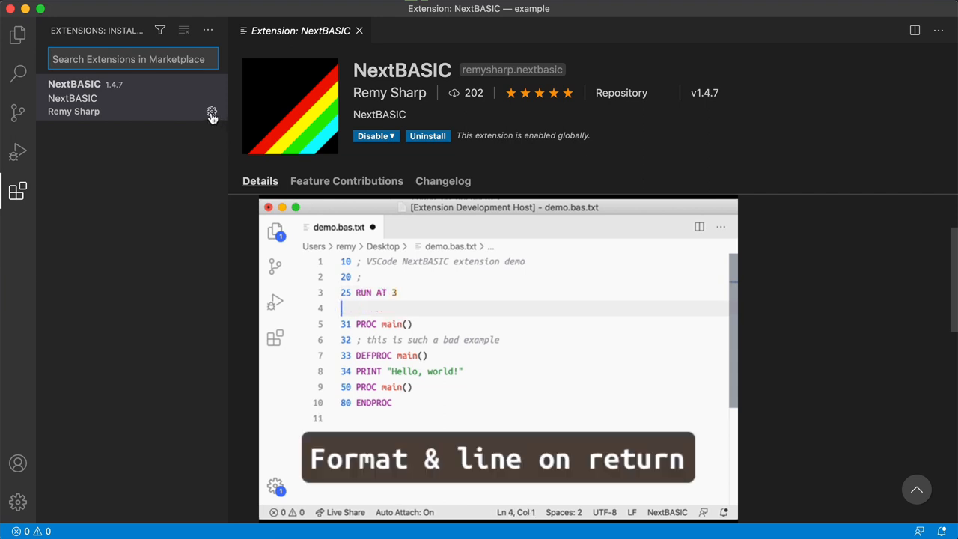
Scroll the Details page past Features down to the Cspect support prerequisites and hat tips
scroll("down", 3)
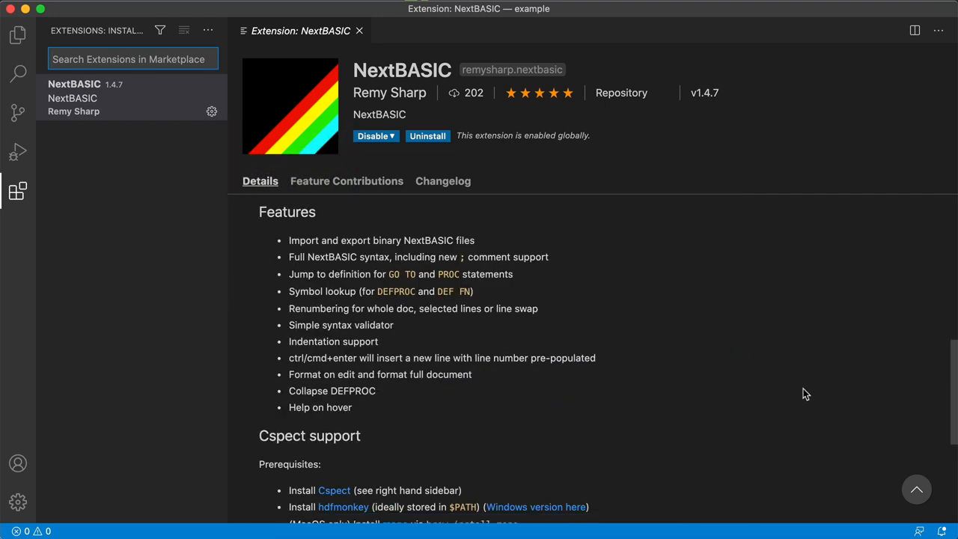
mouse_move(499, 386)
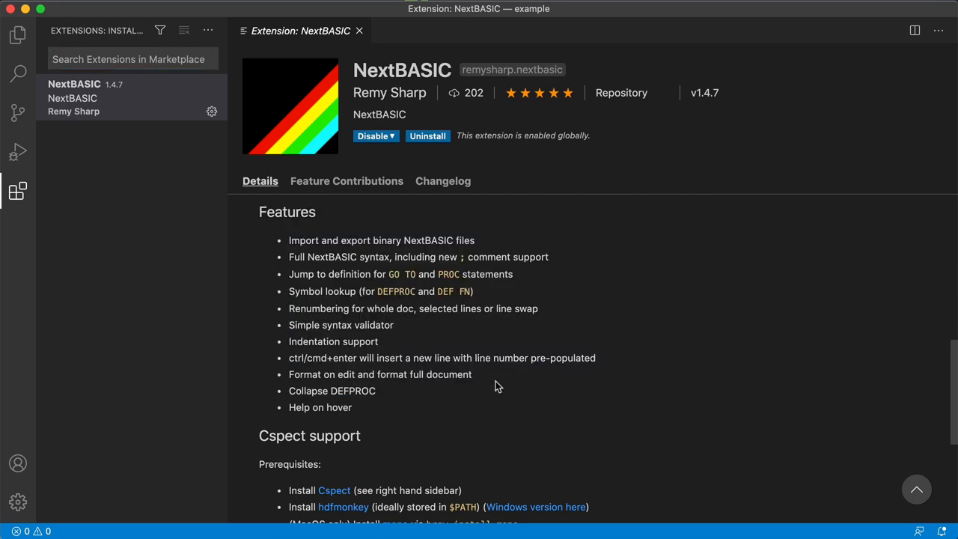
scroll("down", 3)
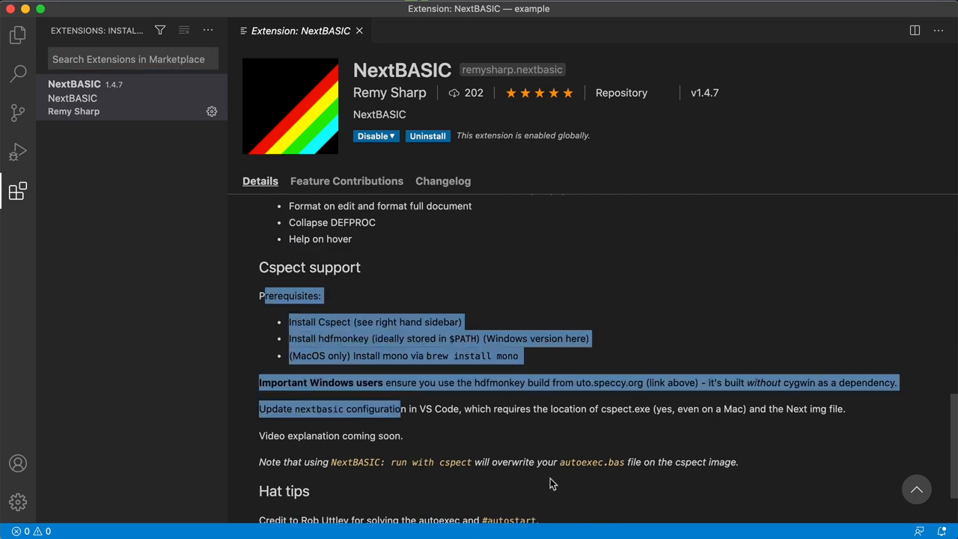
left_click(416, 351)
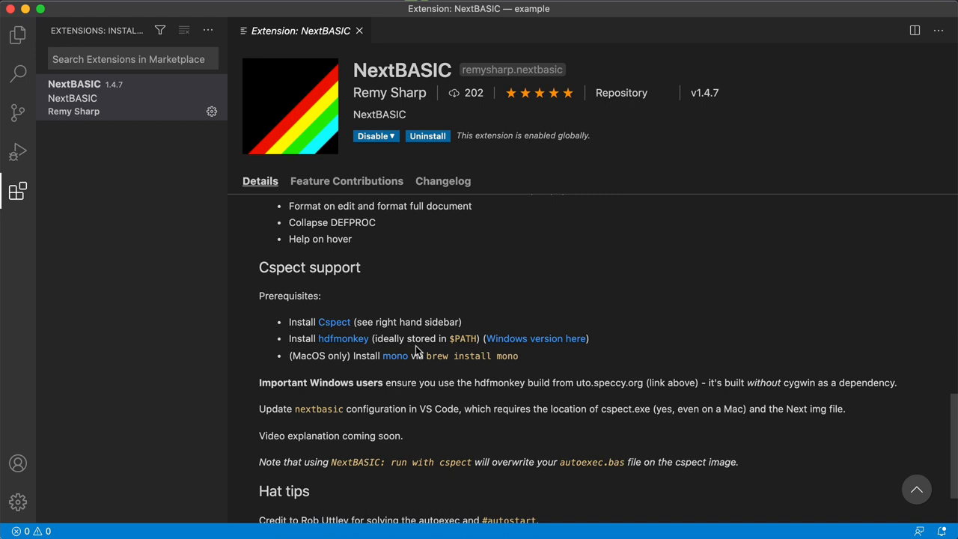
scroll("down", 3)
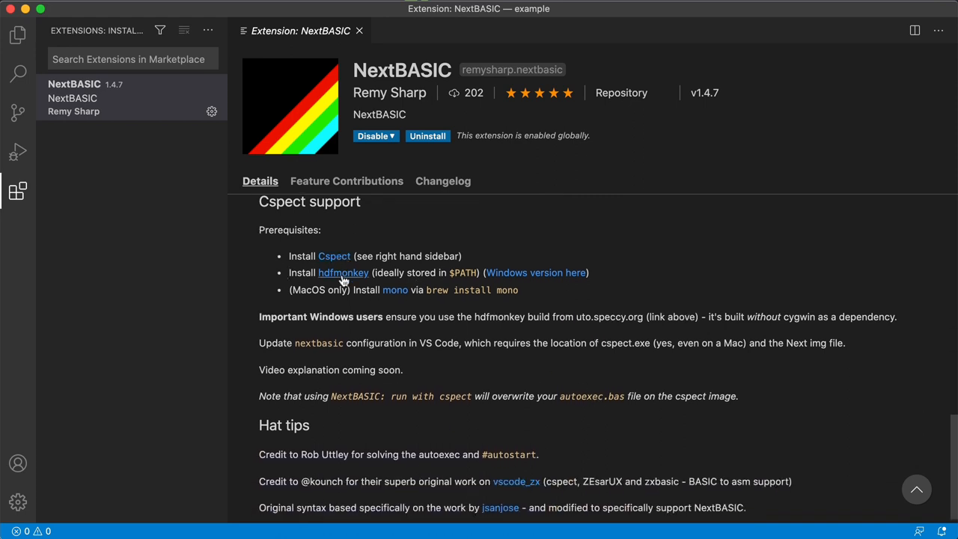
mouse_move(504, 331)
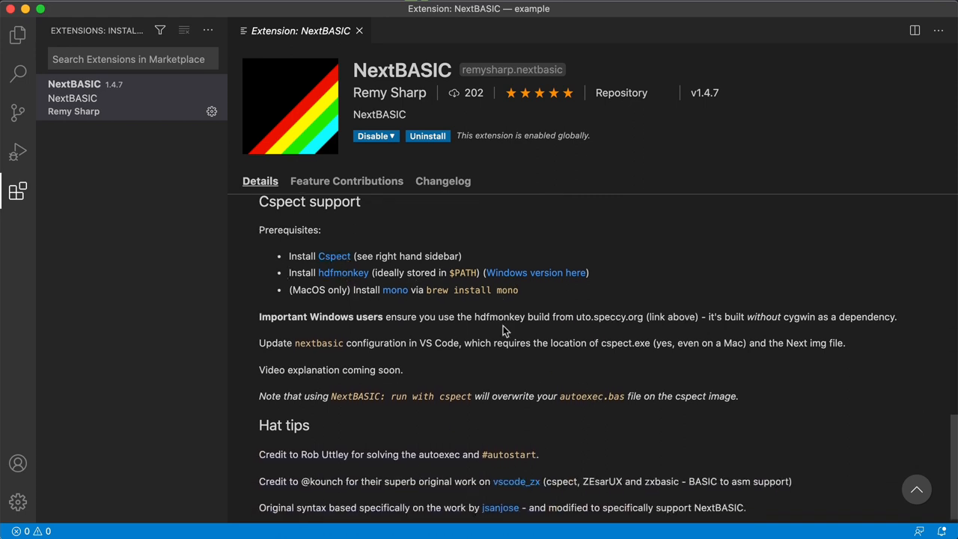
mouse_move(537, 273)
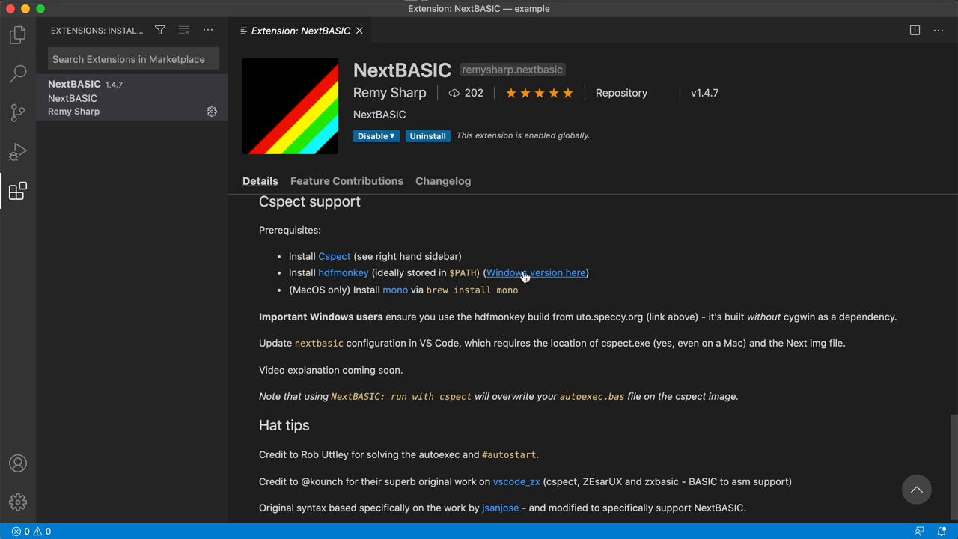
mouse_move(302, 273)
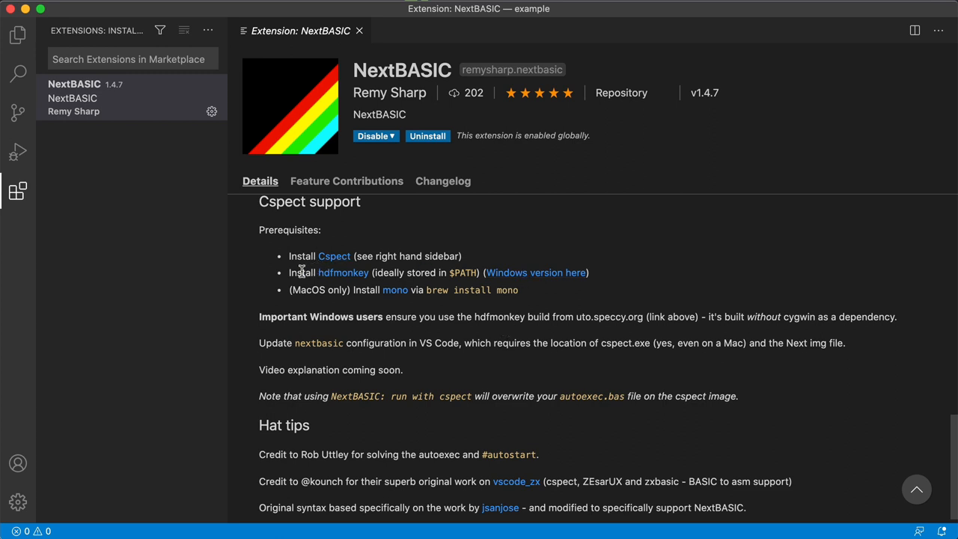
mouse_move(524, 273)
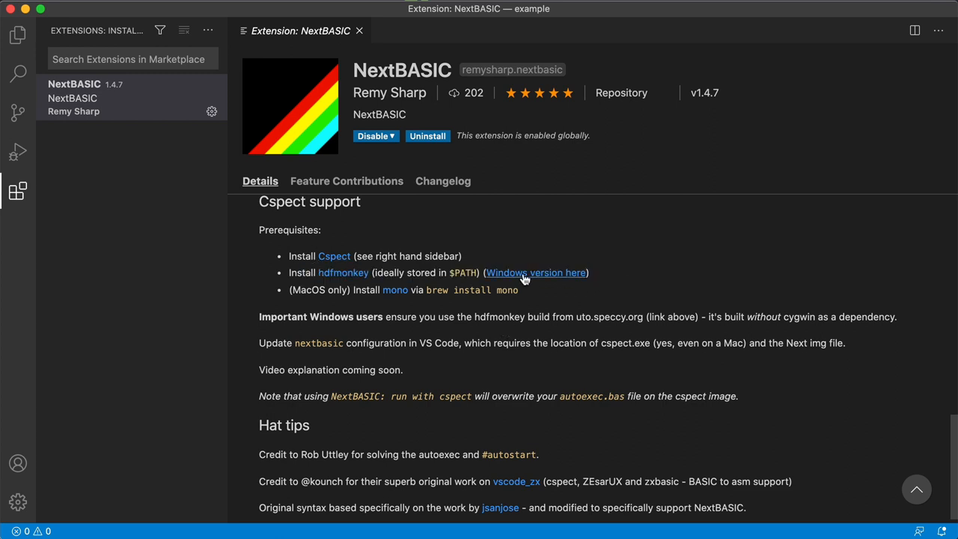
mouse_move(536, 273)
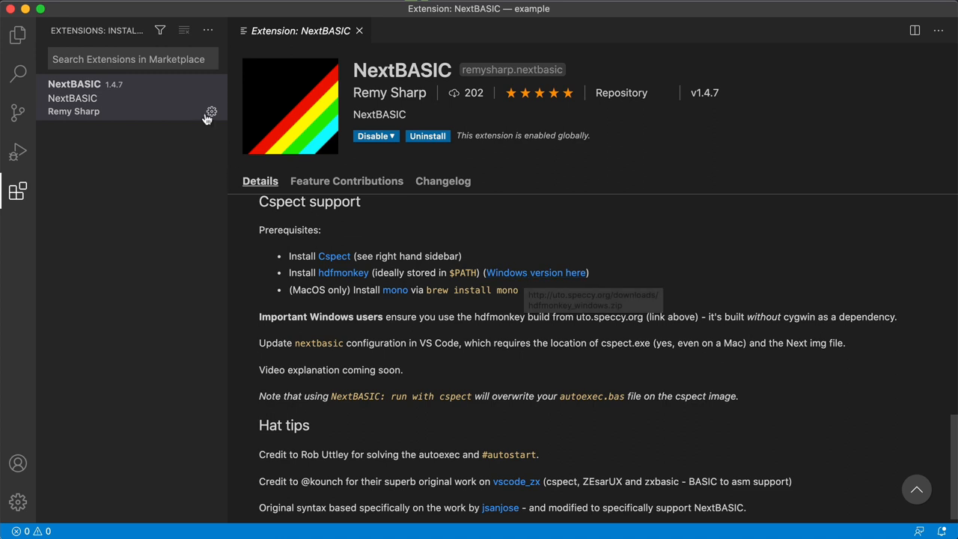
Open NextBASIC's Extension Settings and review the Cspect path, Next Image Path and Hdfmonkey Path values
left_click(213, 111)
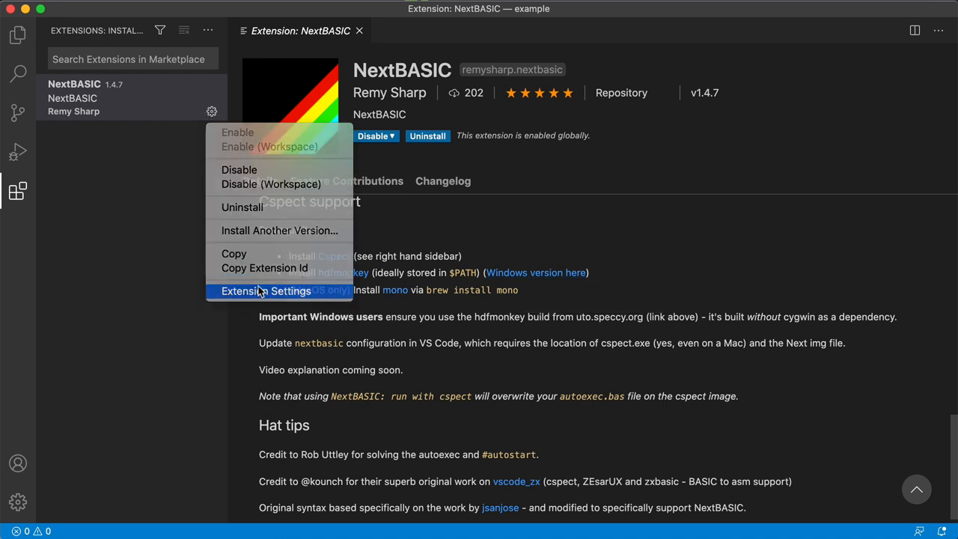
left_click(267, 290)
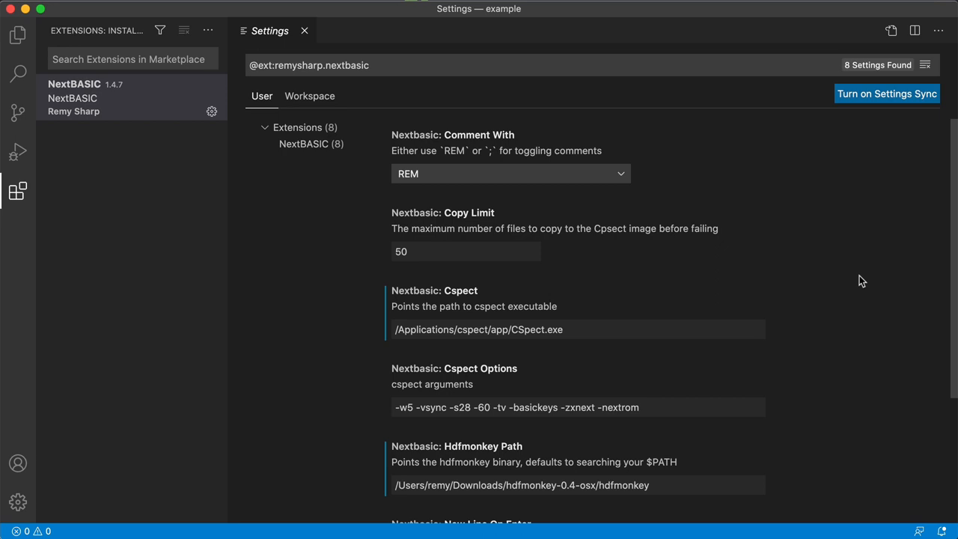
scroll("down", 3)
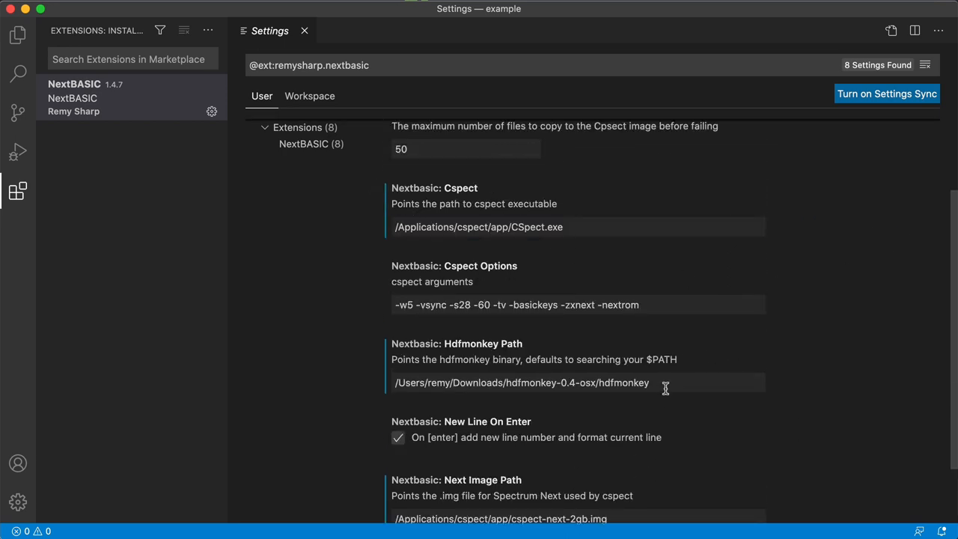
mouse_move(791, 387)
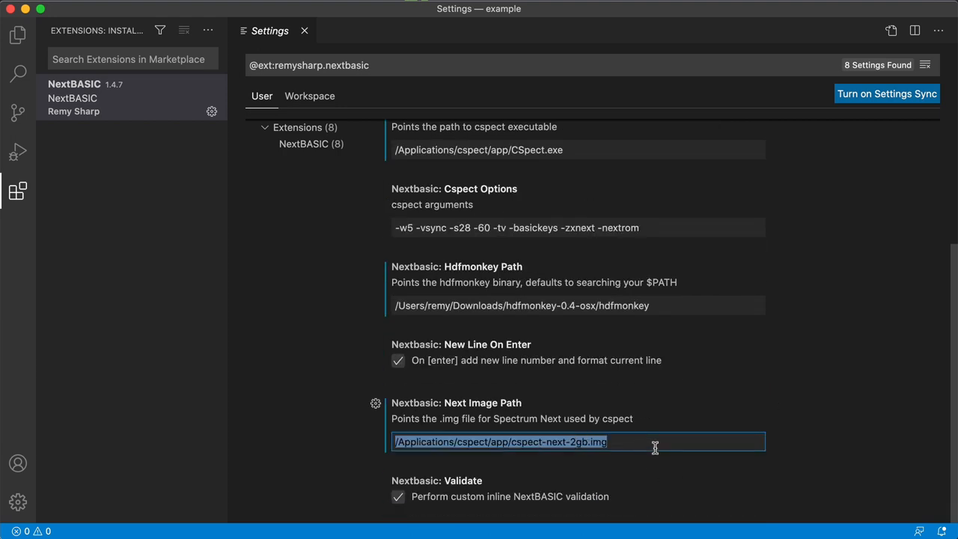
mouse_move(815, 421)
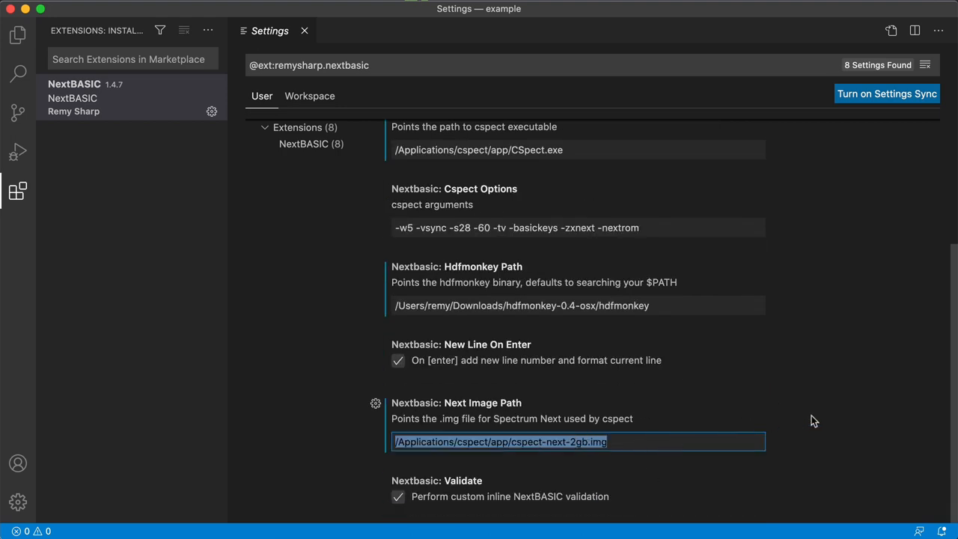
left_click(815, 419)
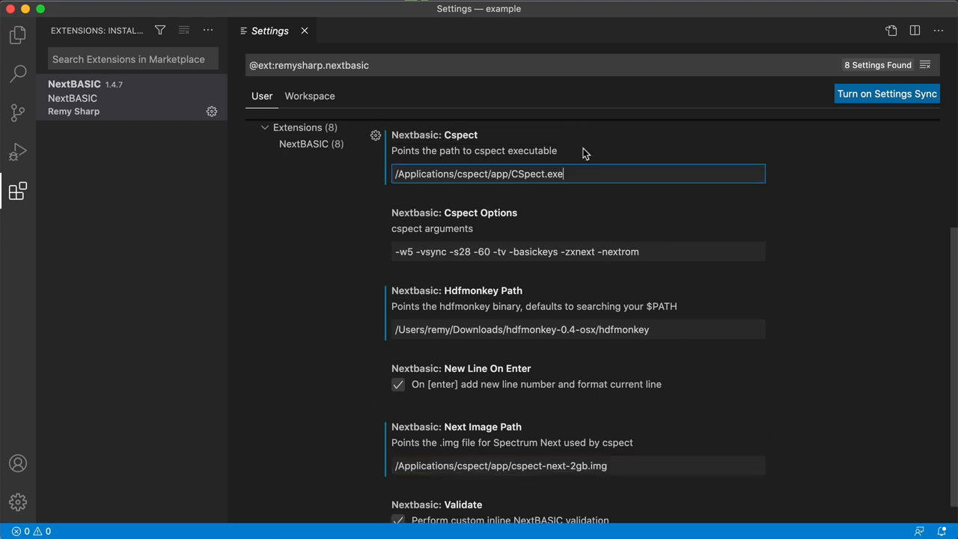
mouse_move(676, 292)
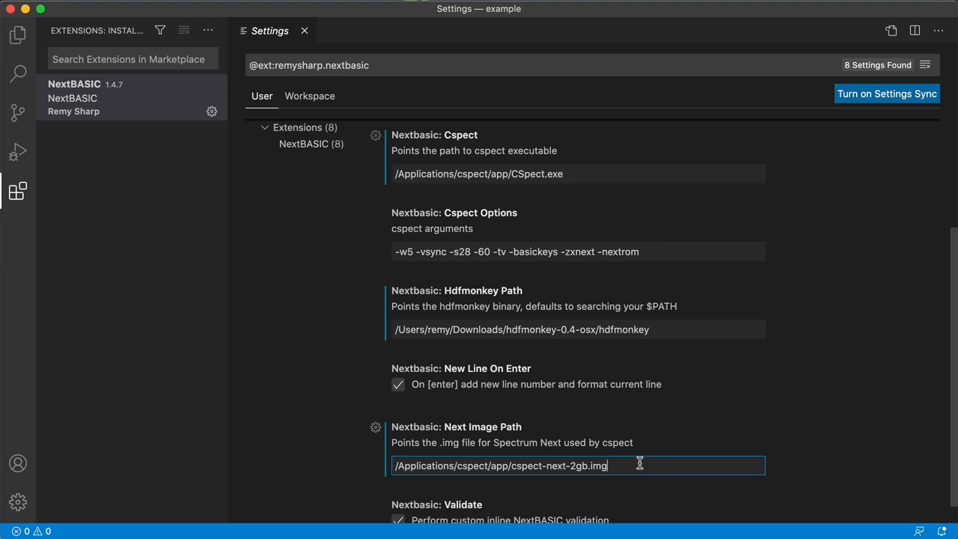
triple_click(500, 464)
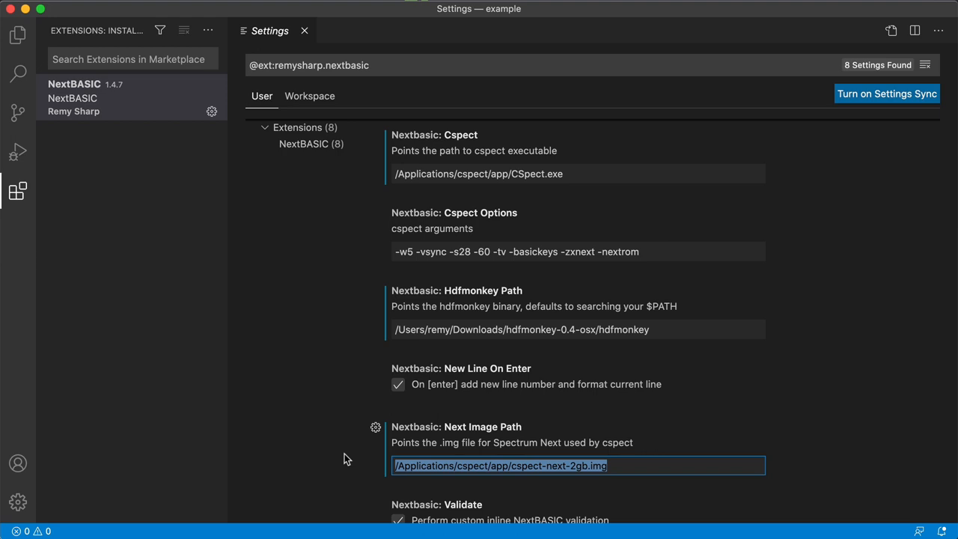
mouse_move(658, 324)
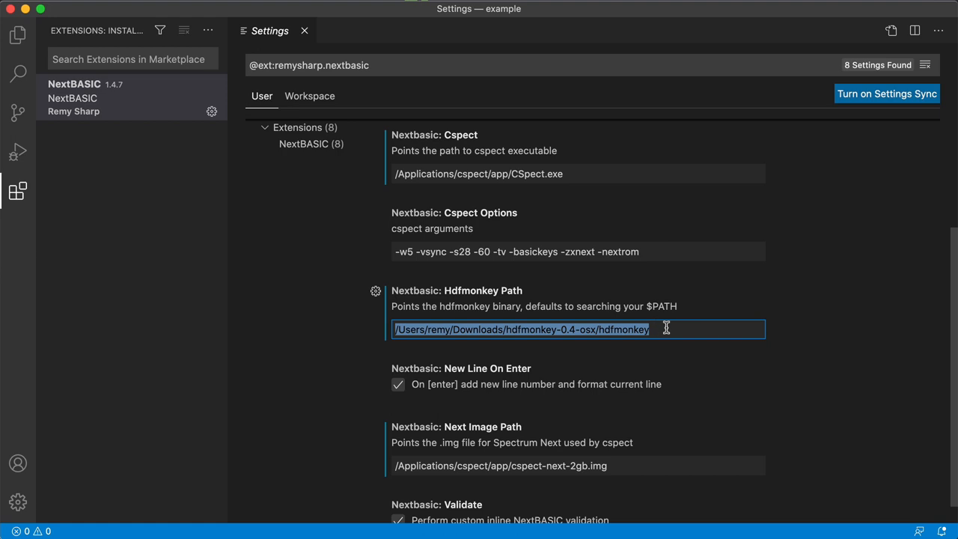
left_click(853, 418)
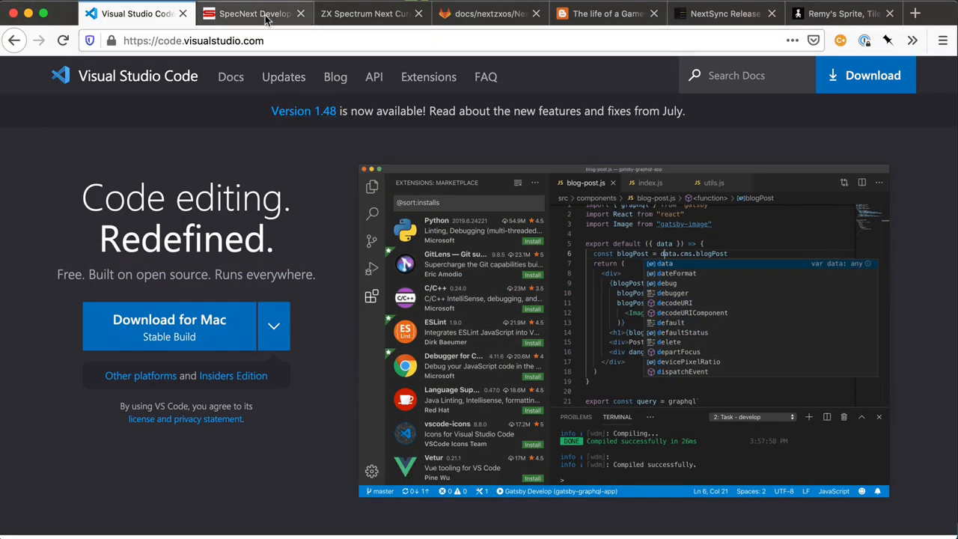
On the SpecNext tutorials tab, open and skim the 'How to use #CSpect on your Mac' article
left_click(254, 13)
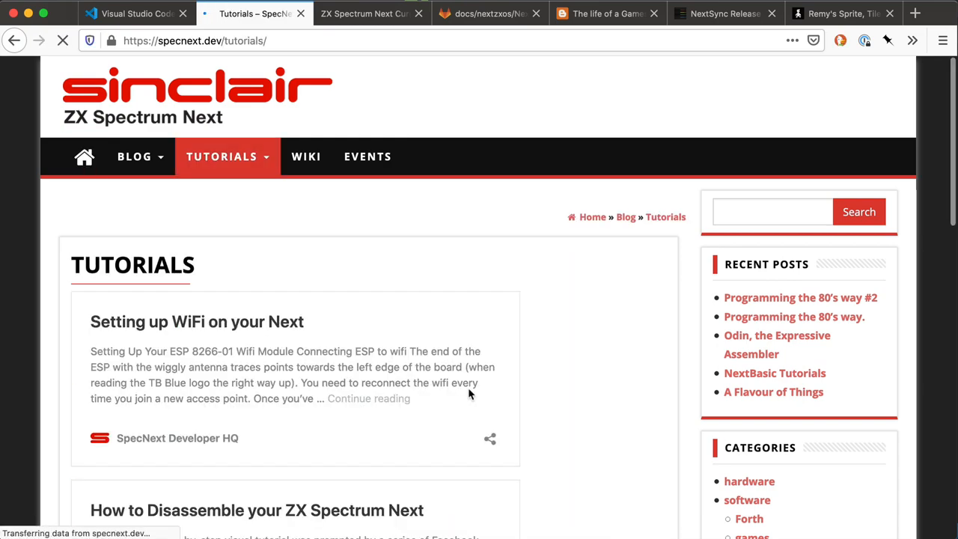
scroll("down", 3)
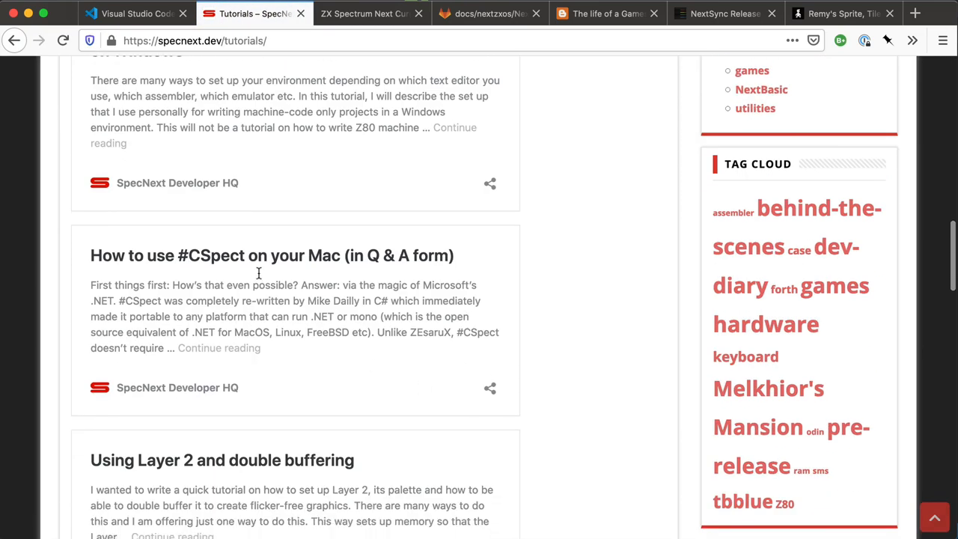
left_click(273, 255)
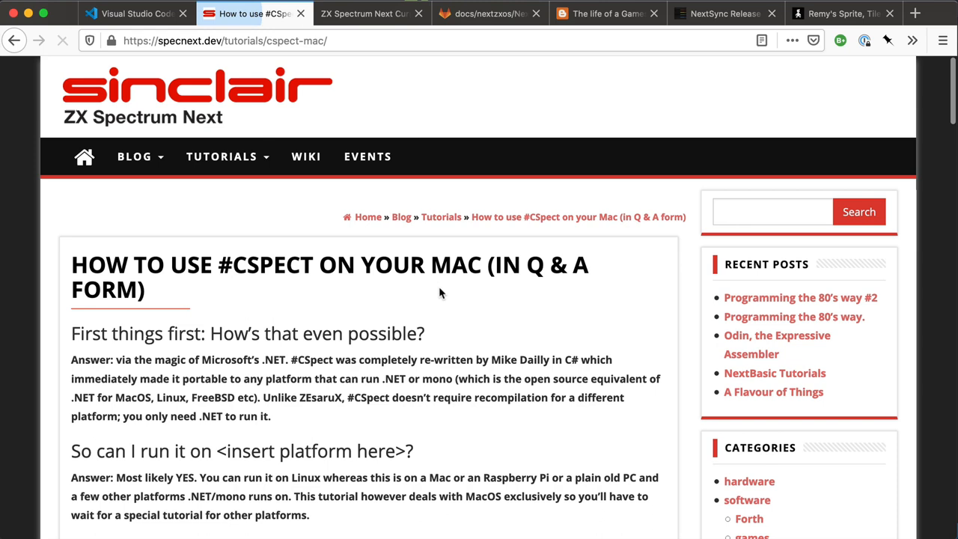
scroll("down", 3)
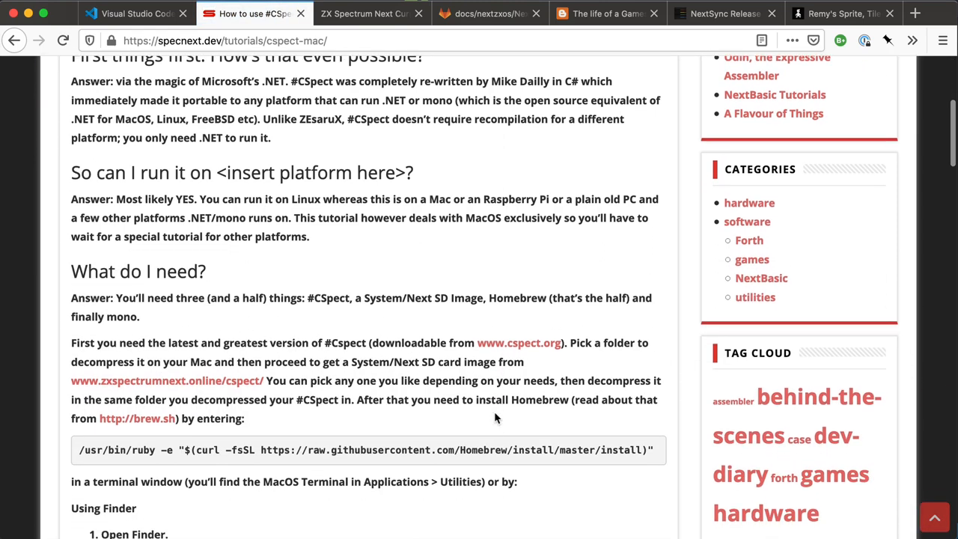
scroll("down", 3)
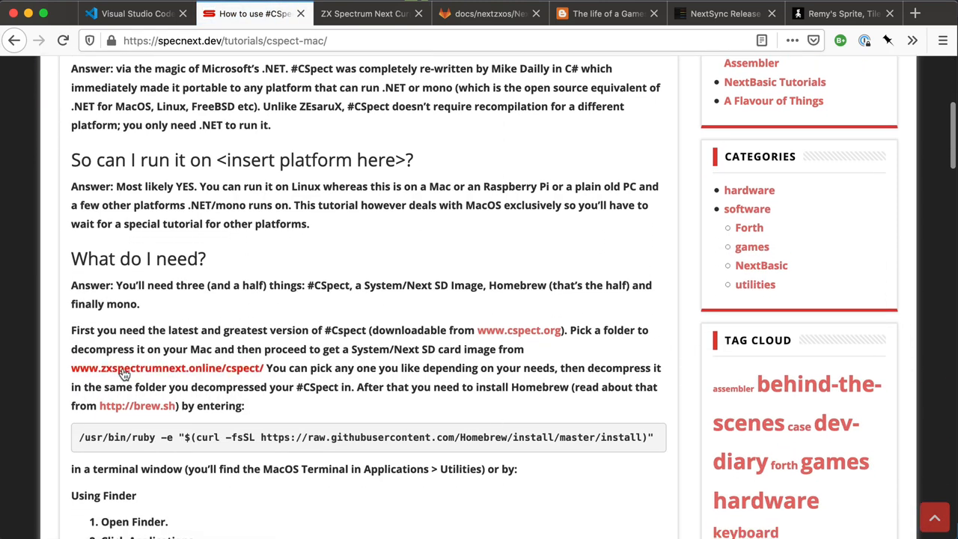
mouse_move(167, 371)
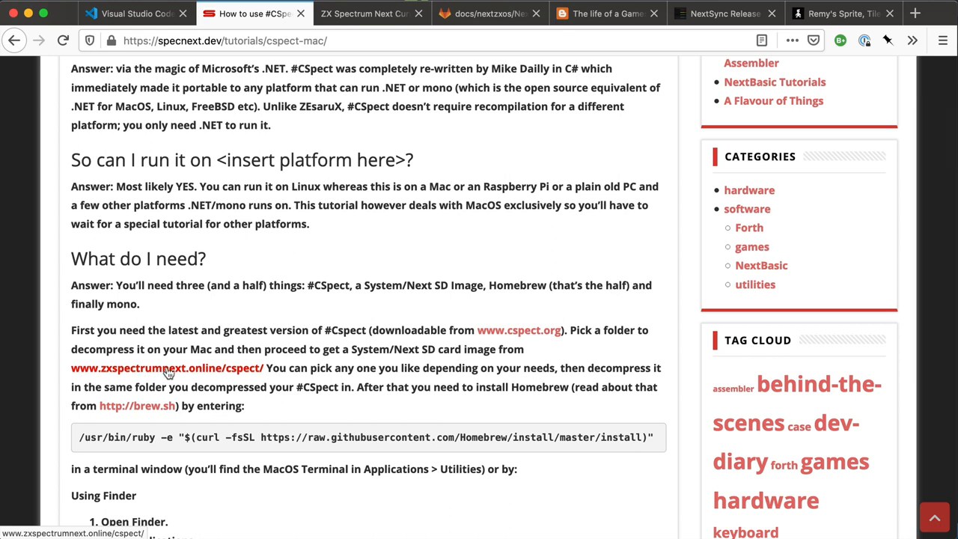
mouse_move(367, 13)
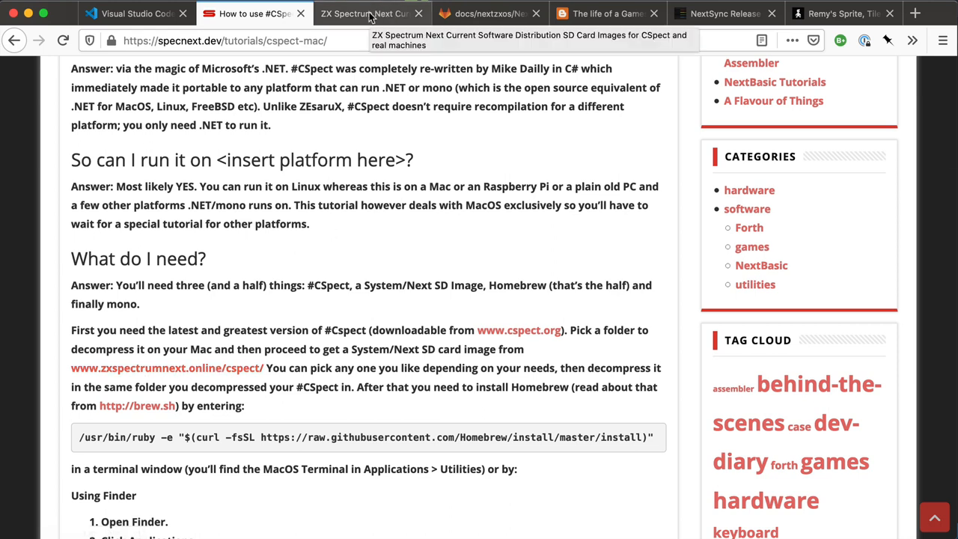
Switch to the zxspectrumnext.online cspect tab and scroll through the SD card image downloads
left_click(366, 13)
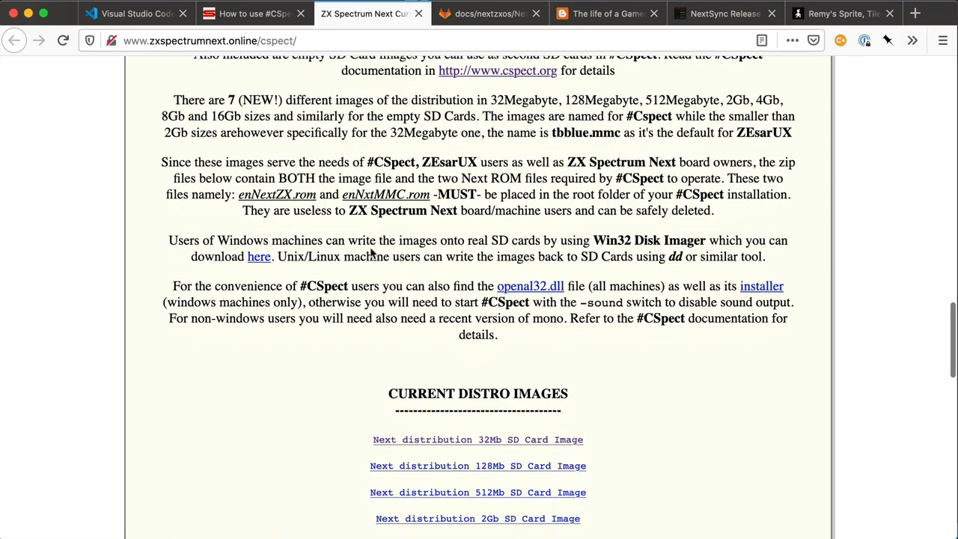
scroll("down", 3)
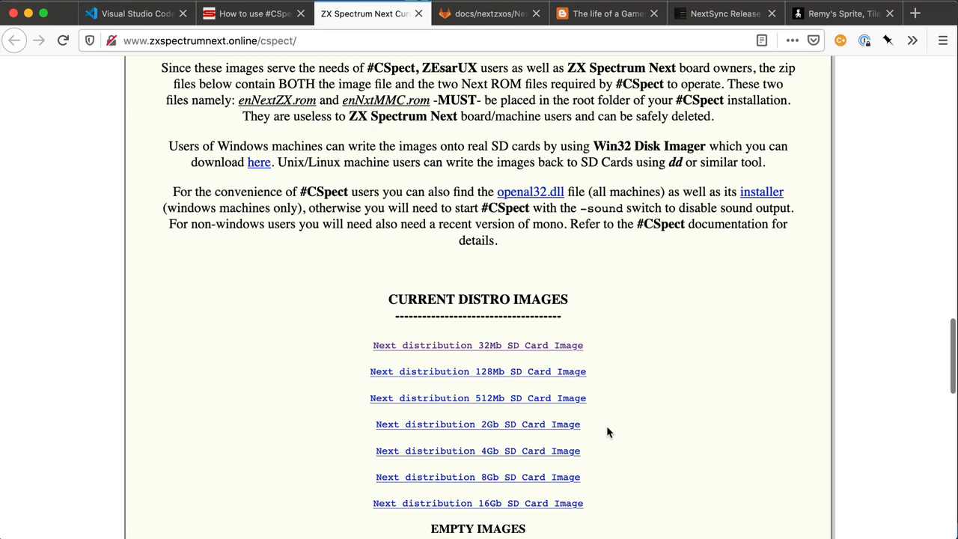
mouse_move(481, 192)
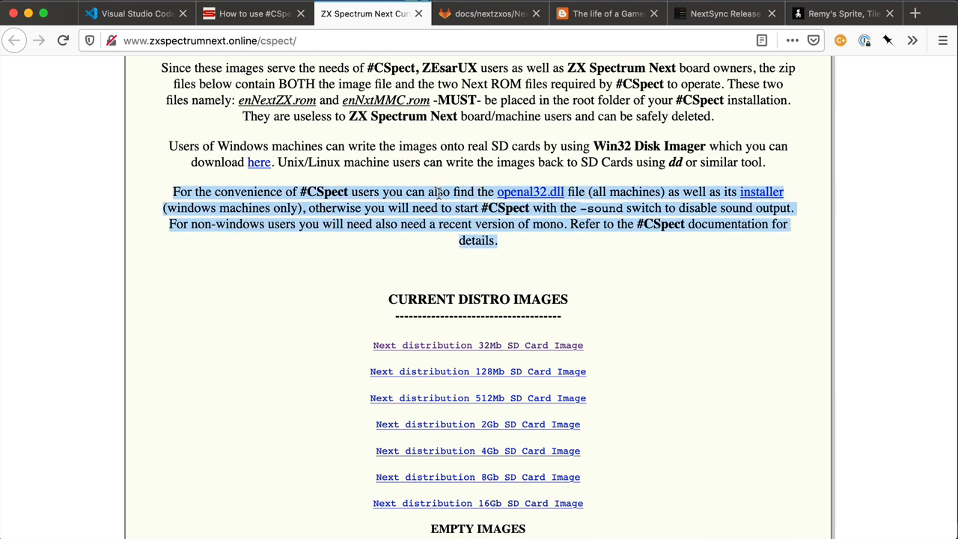
scroll("up", 3)
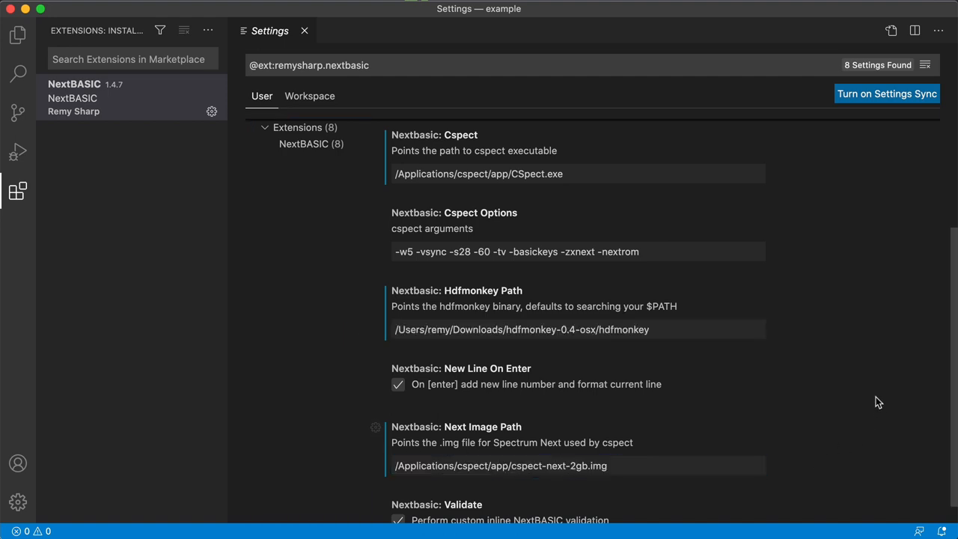
Scroll back up the Cspect settings and return to the editor showing remy.bas.txt
scroll("up", 3)
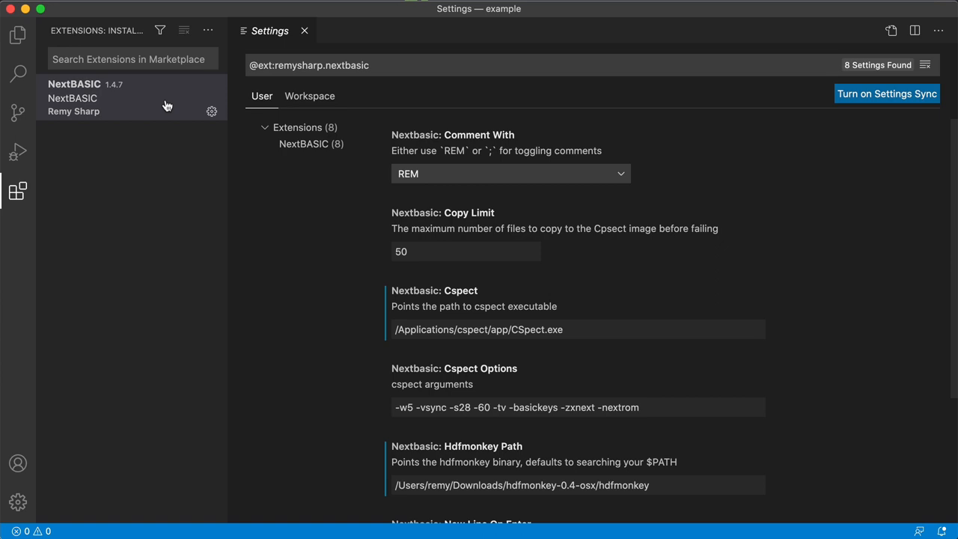
left_click(18, 34)
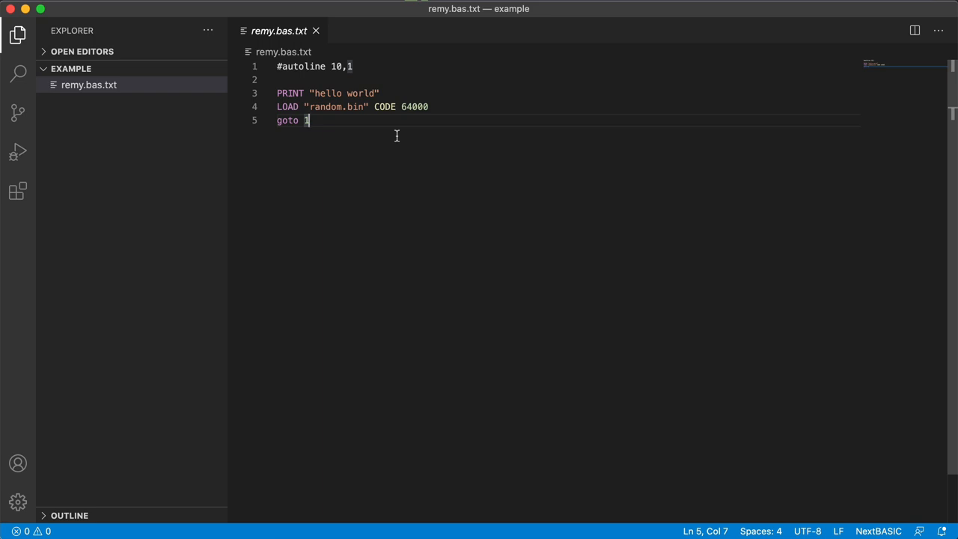
mouse_move(277, 60)
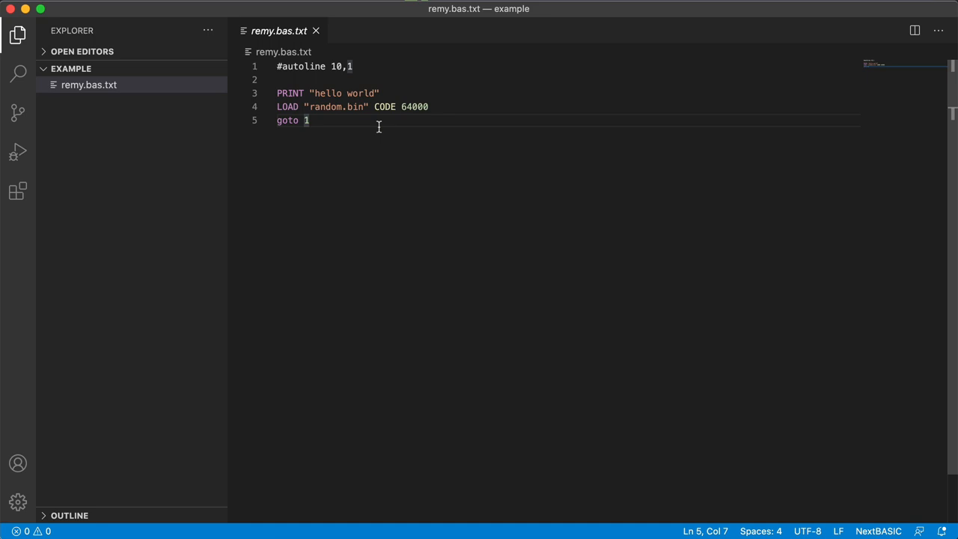
Add line '30 goto 10', REM out the LOAD line 20, and launch 'NextBASIC: Run with cspect'
left_click(279, 66)
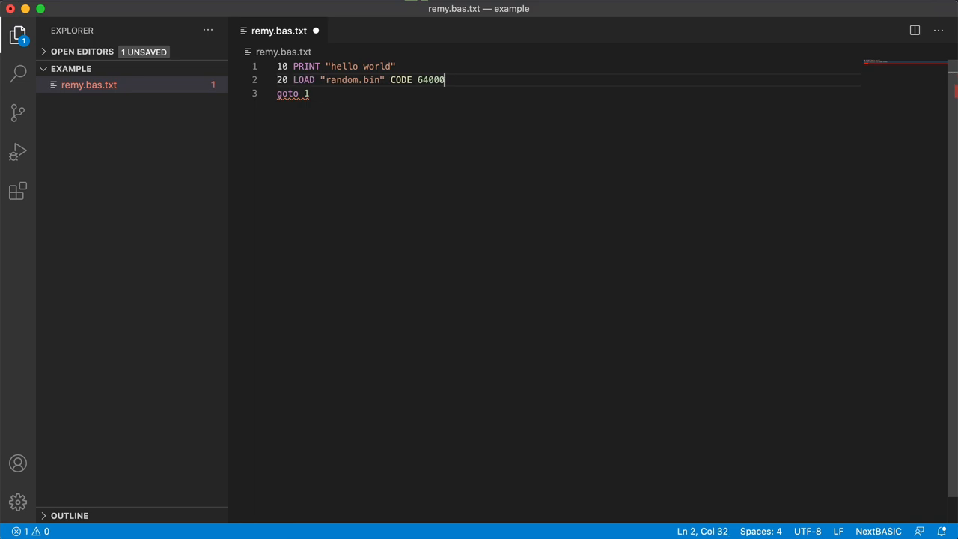
type("30 goto")
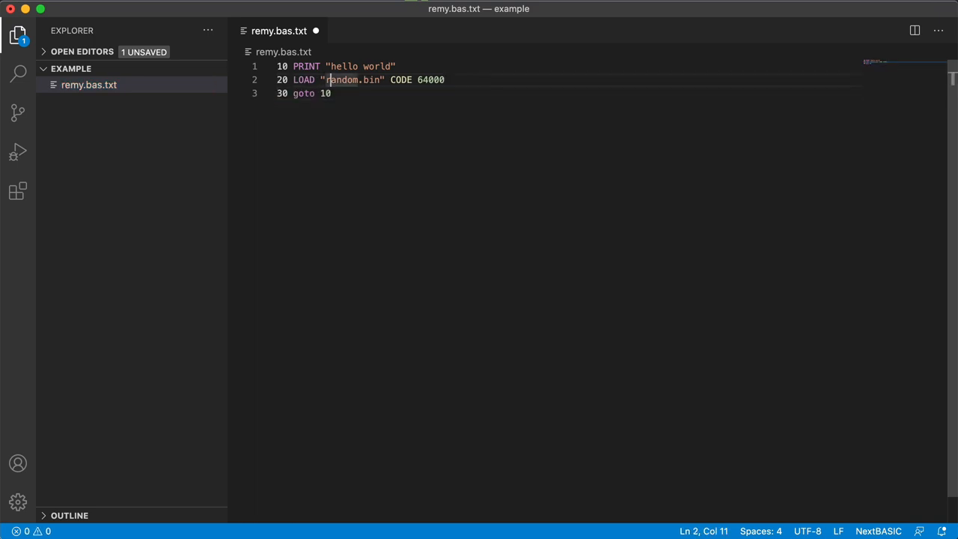
left_click(331, 93)
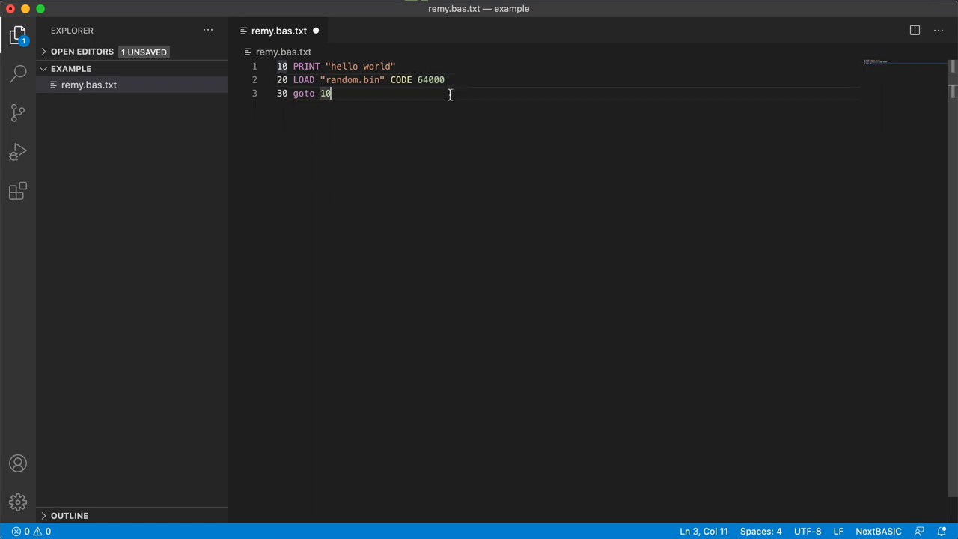
left_click(294, 79)
type(" REM")
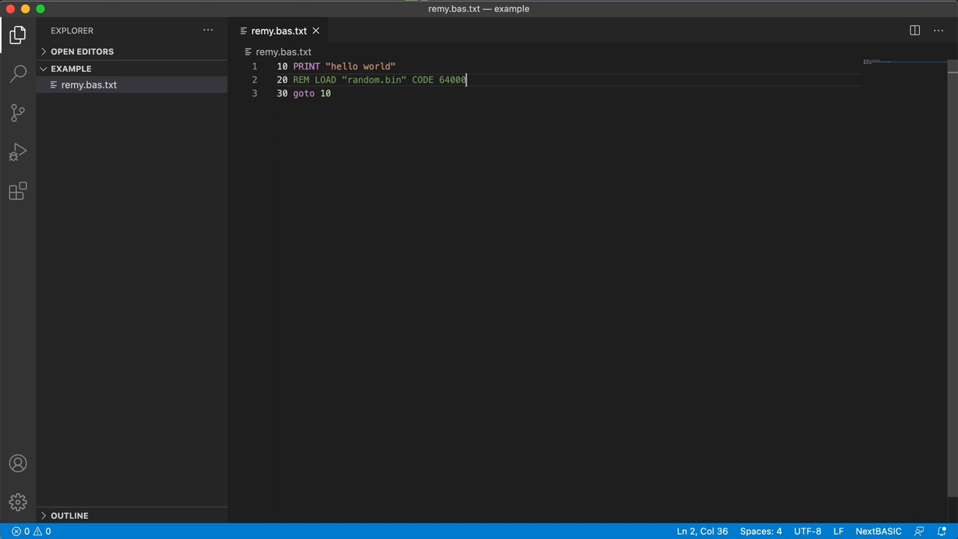
key("Cmd+Shift+P")
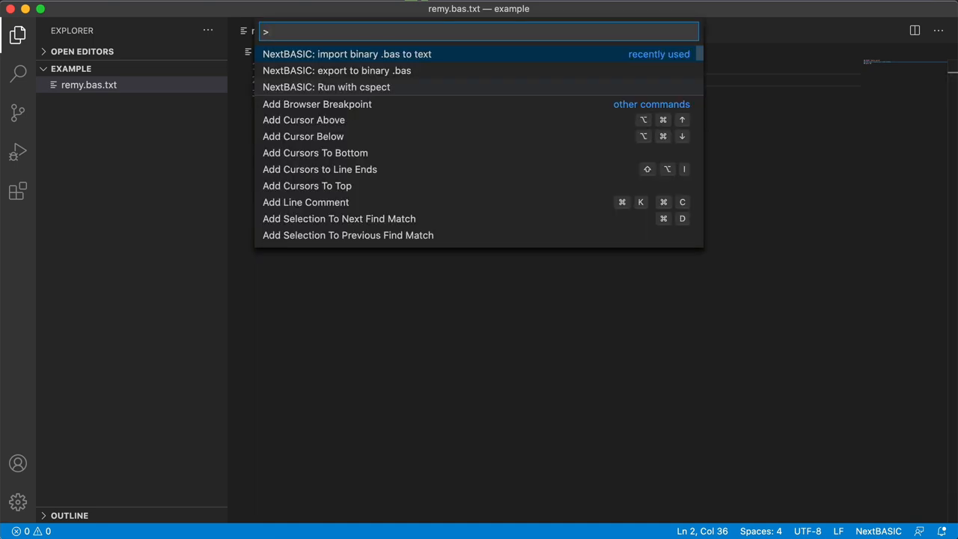
type("run")
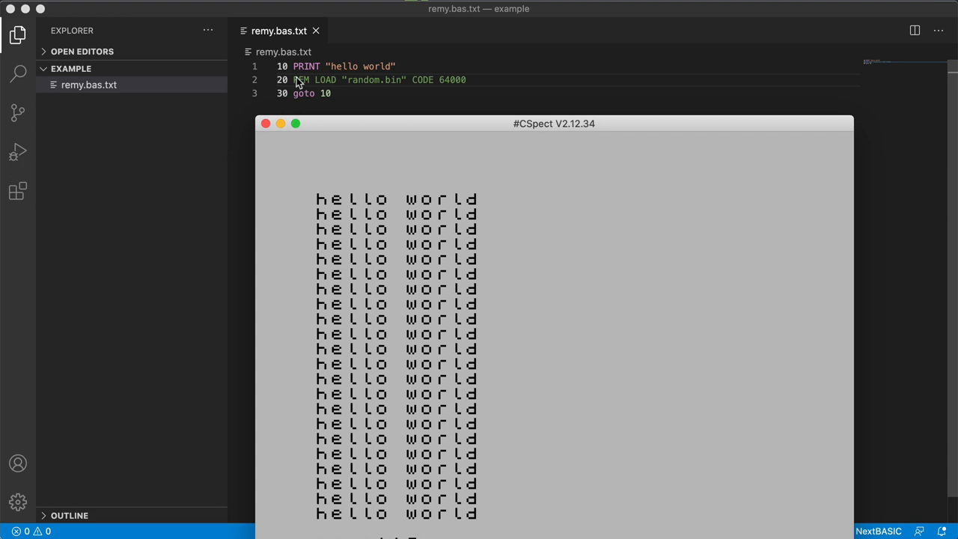
Enlarge the CSpect window, then pick remy.bas.txt in the Browser to load its listing
left_click_drag(554, 123, 554, 72)
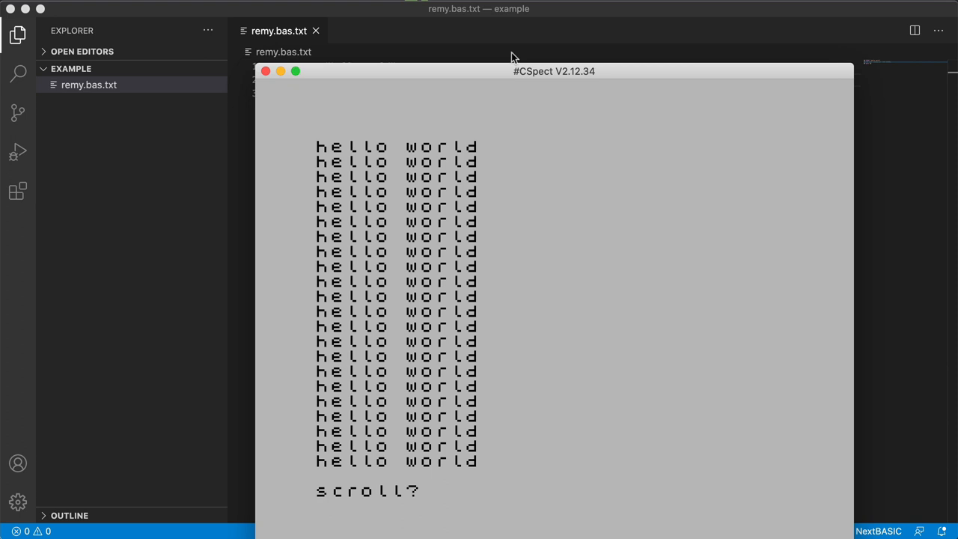
mouse_move(545, 55)
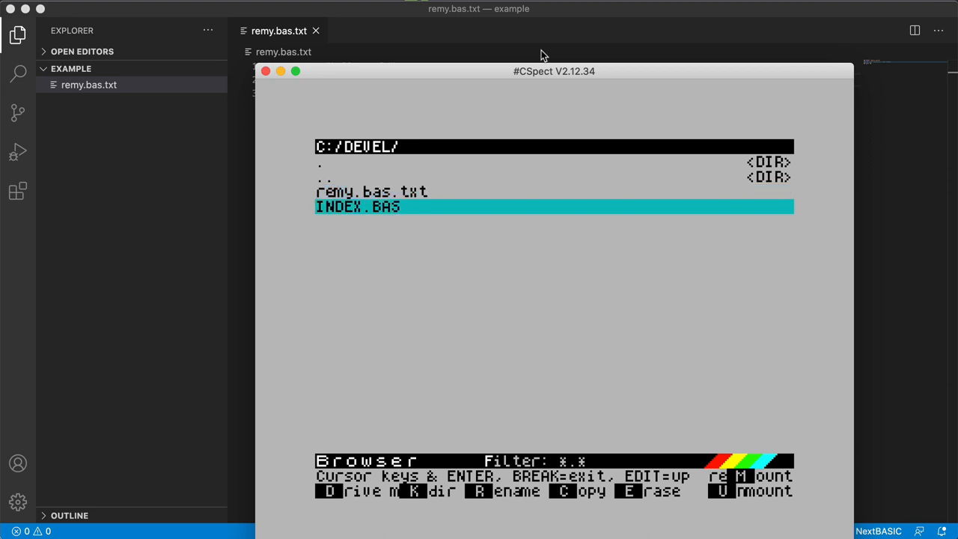
key("Up")
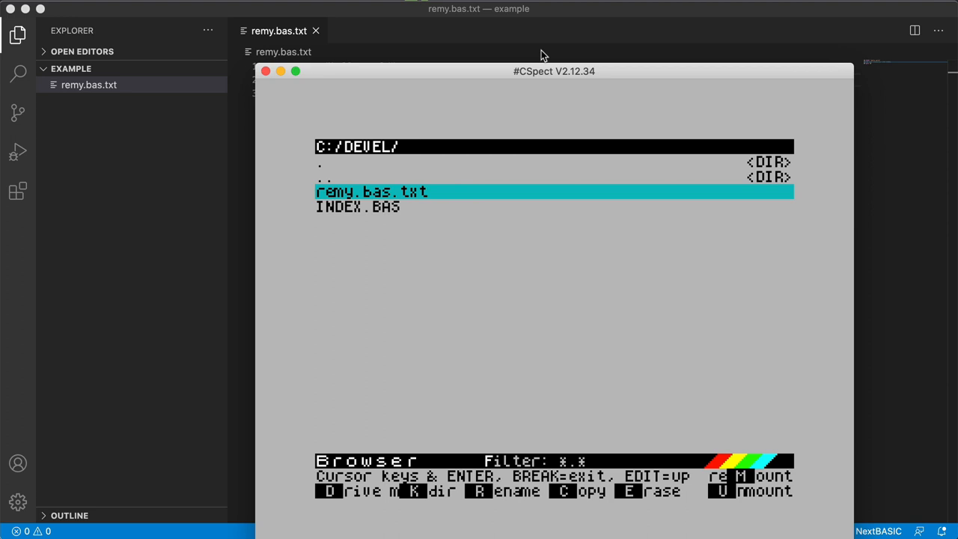
key("down")
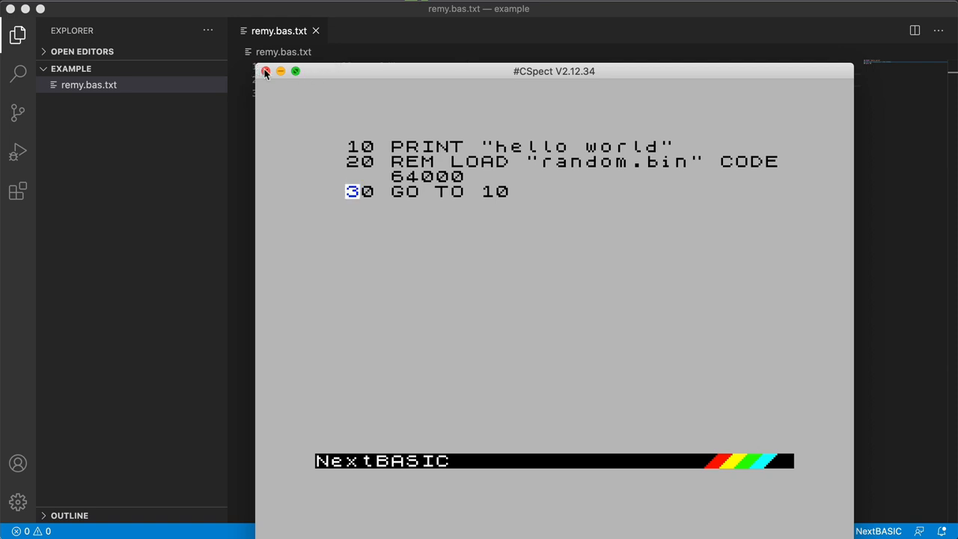
left_click(266, 72)
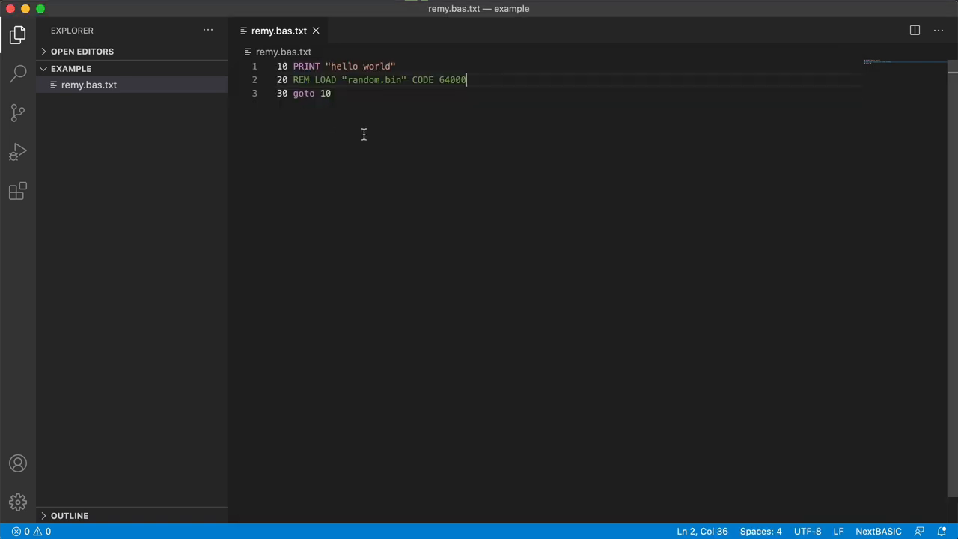
left_click(332, 92)
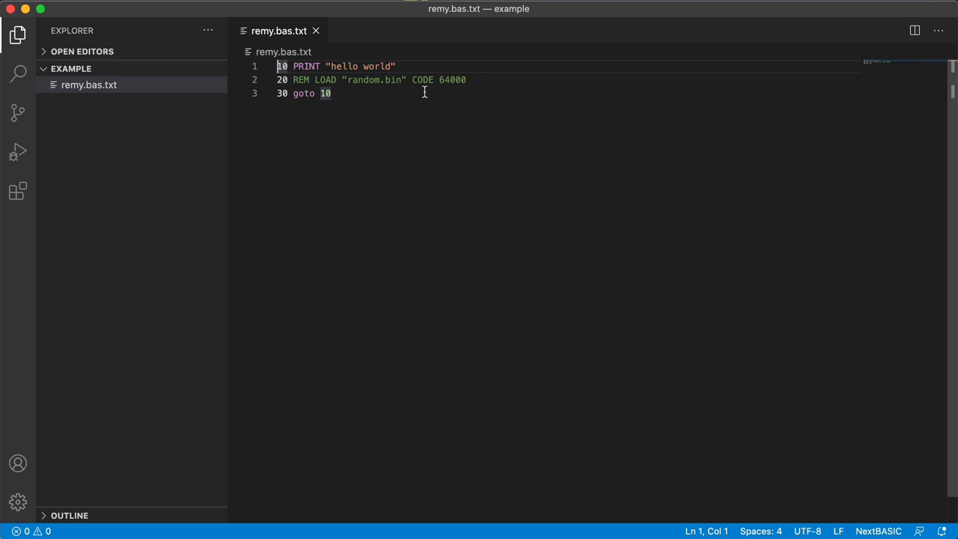
mouse_move(424, 110)
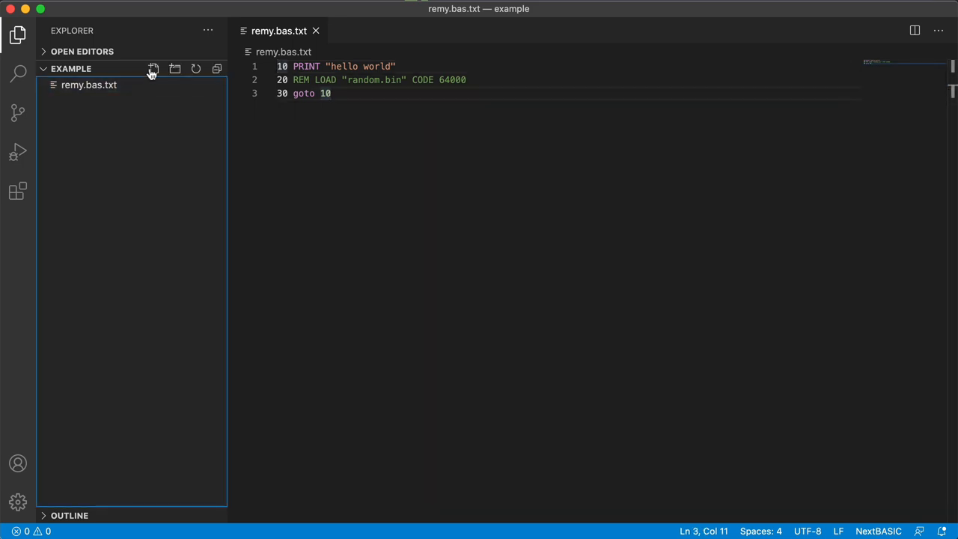
left_click(153, 69)
type("demo.bin")
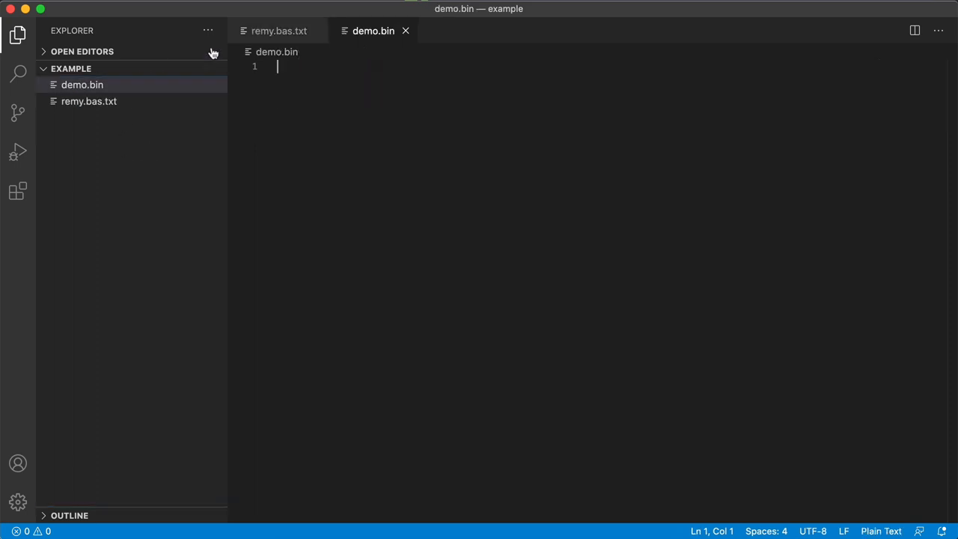
left_click(279, 30)
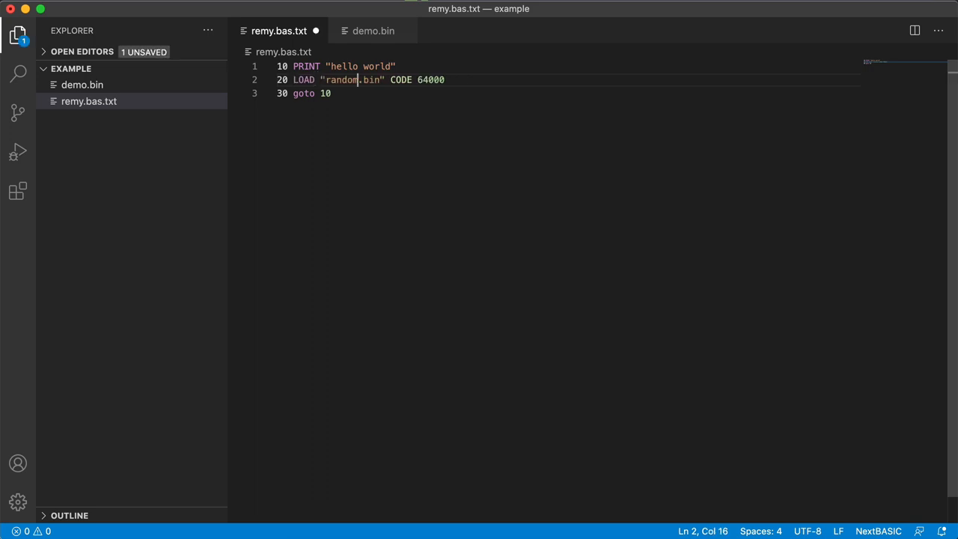
type("bin")
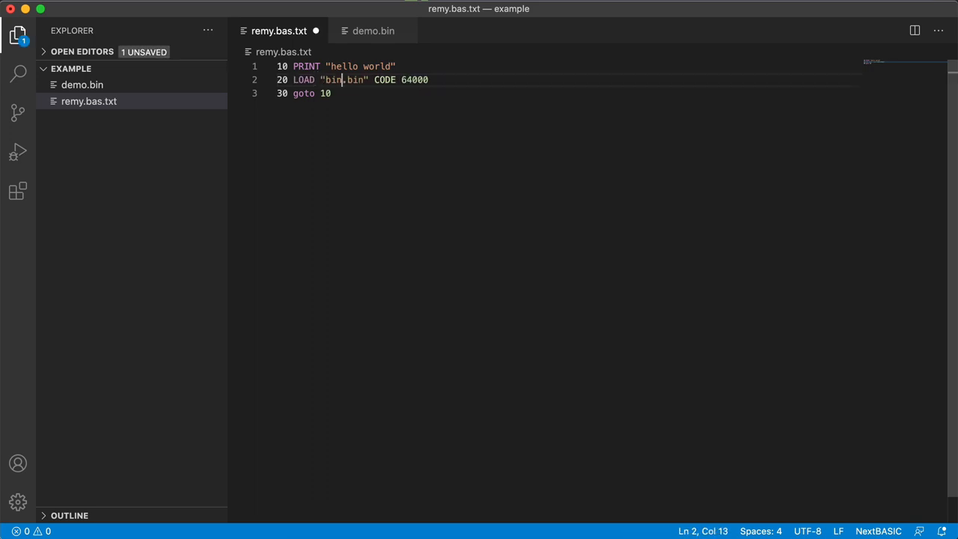
type("demo.bin")
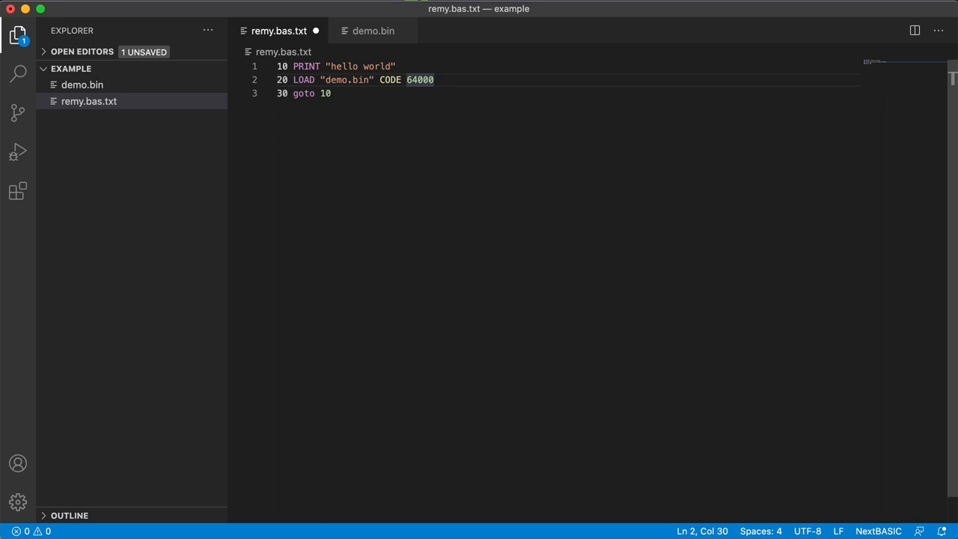
key("Cmd+Shift+P")
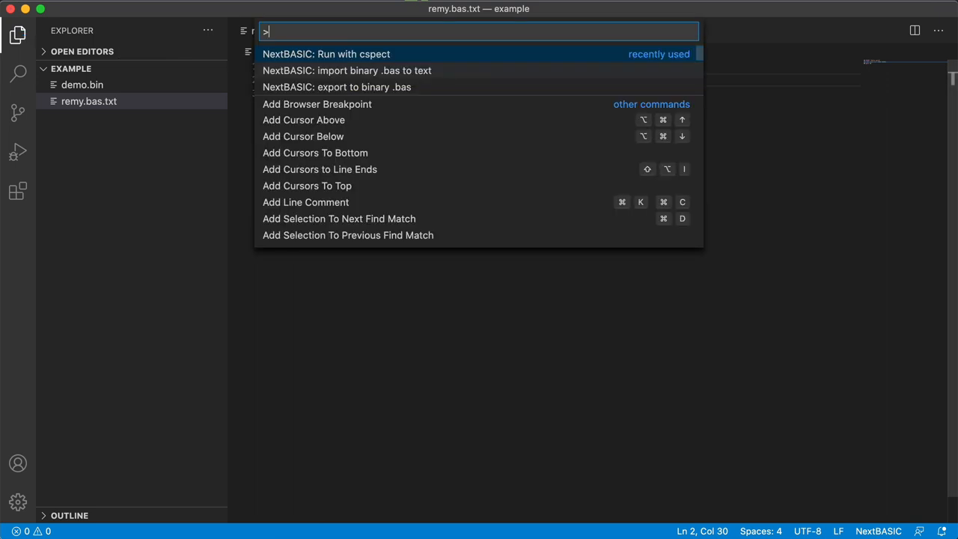
key("Escape")
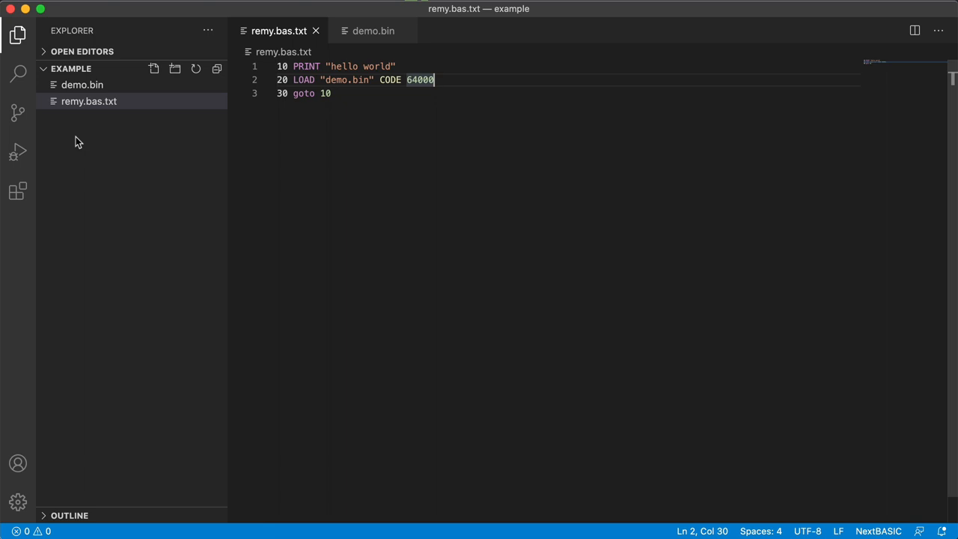
left_click(149, 186)
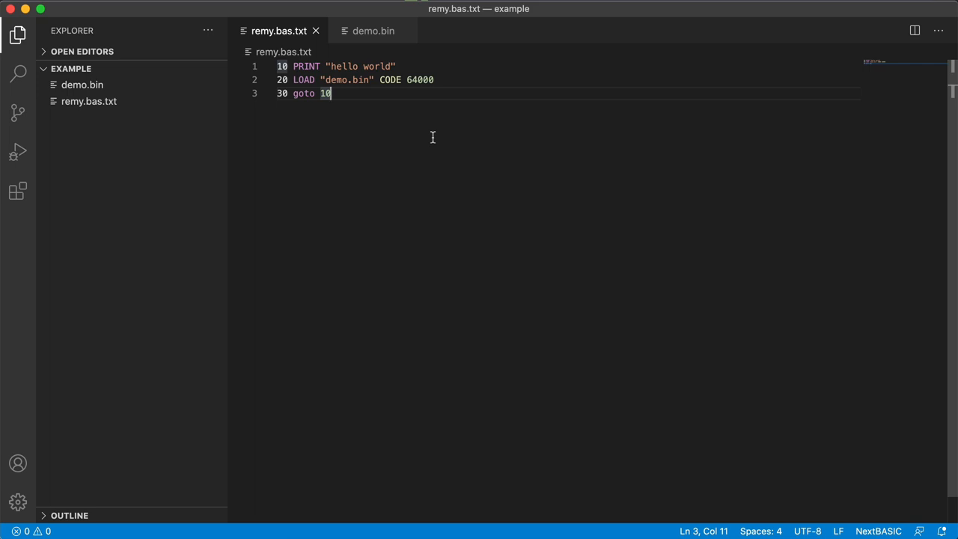
mouse_move(404, 135)
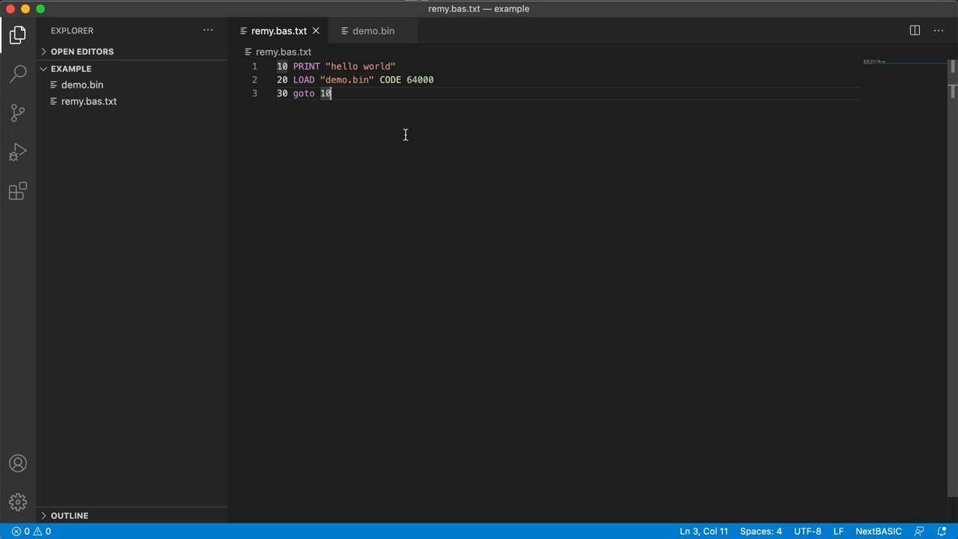
mouse_move(371, 120)
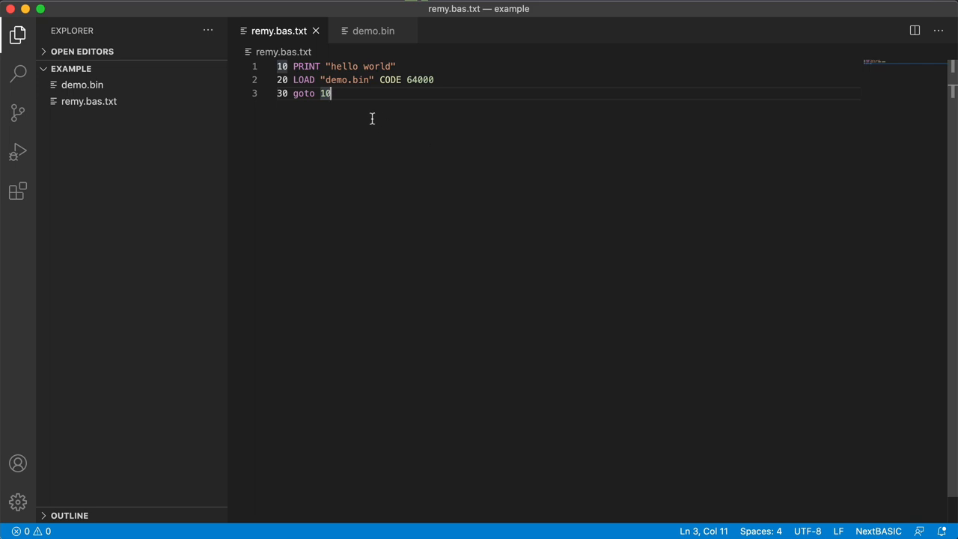
key("cmd+shift+p")
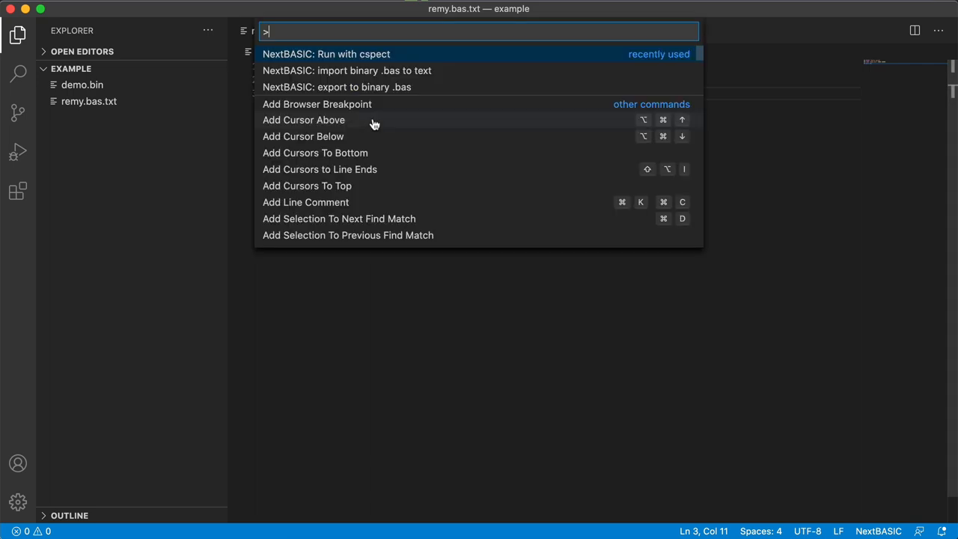
key("Escape")
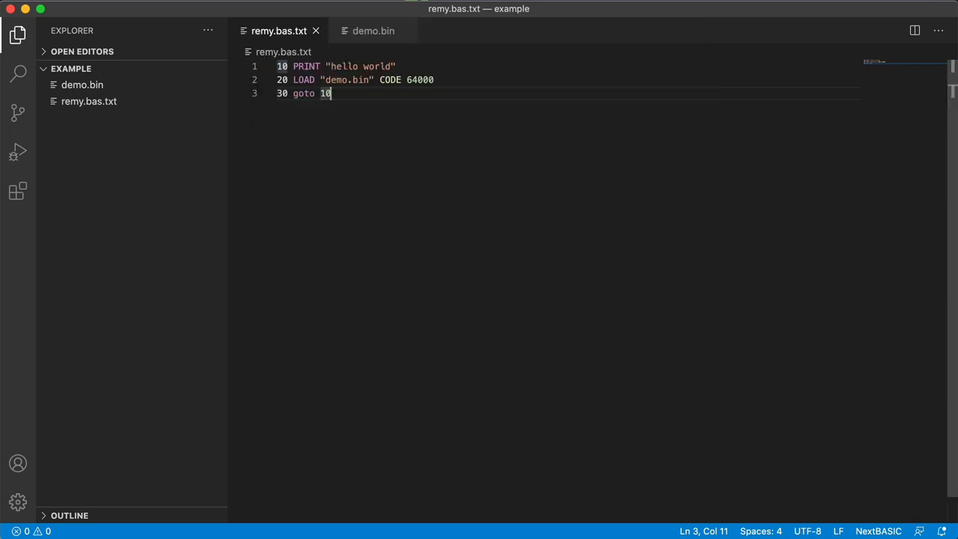
Head the file with #program remy and #autoline 1,1, remove line numbers, and finish with GO TO 1
key("cmd+shift+s")
type("#au")
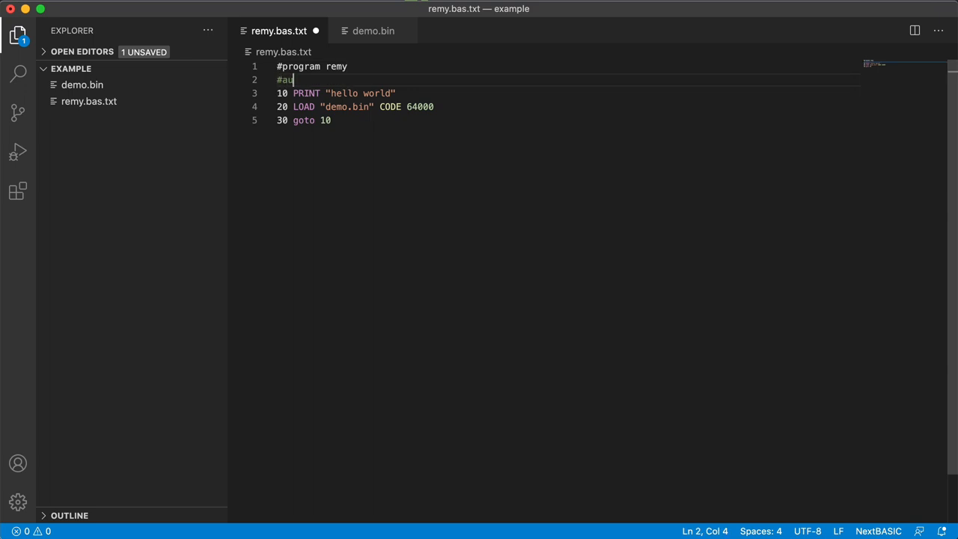
type("toline 10,")
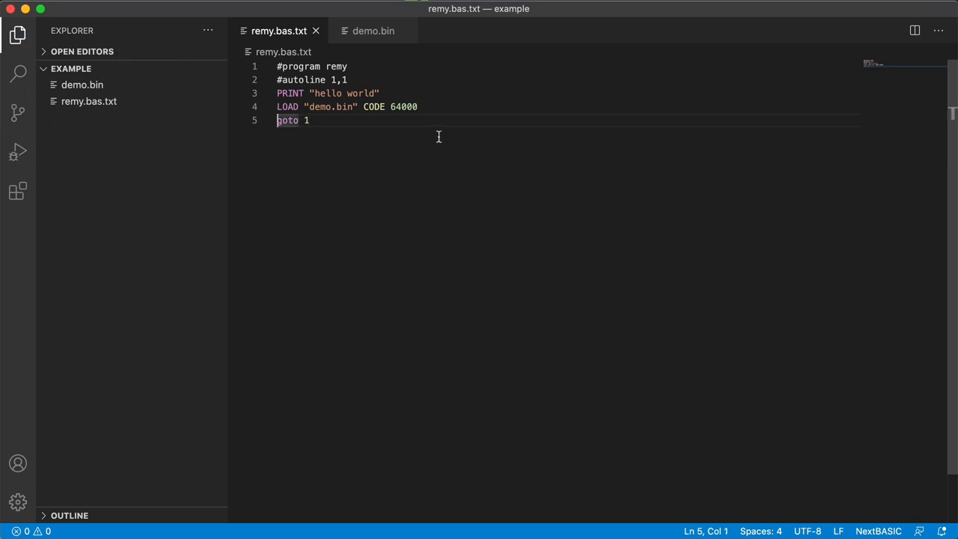
type("GO TO 1")
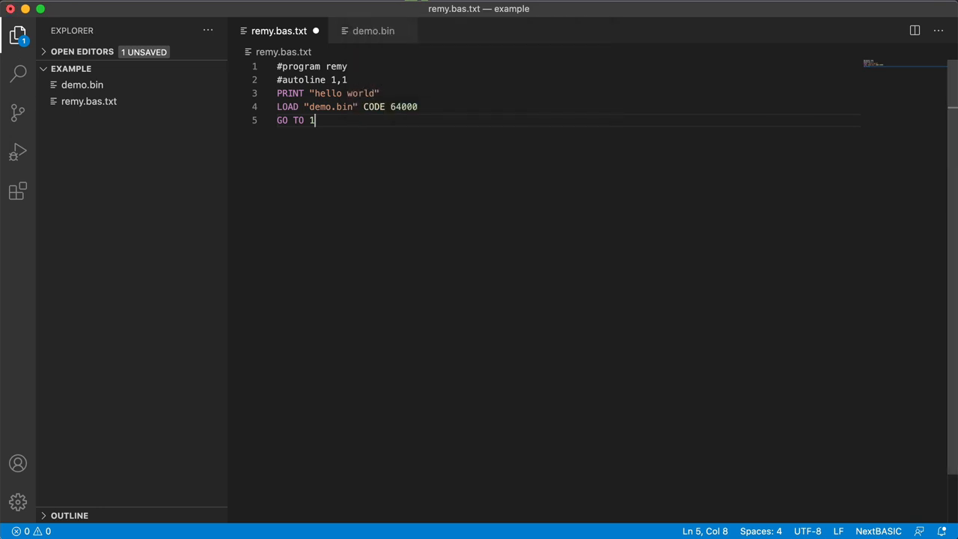
key("cmd+shift+p")
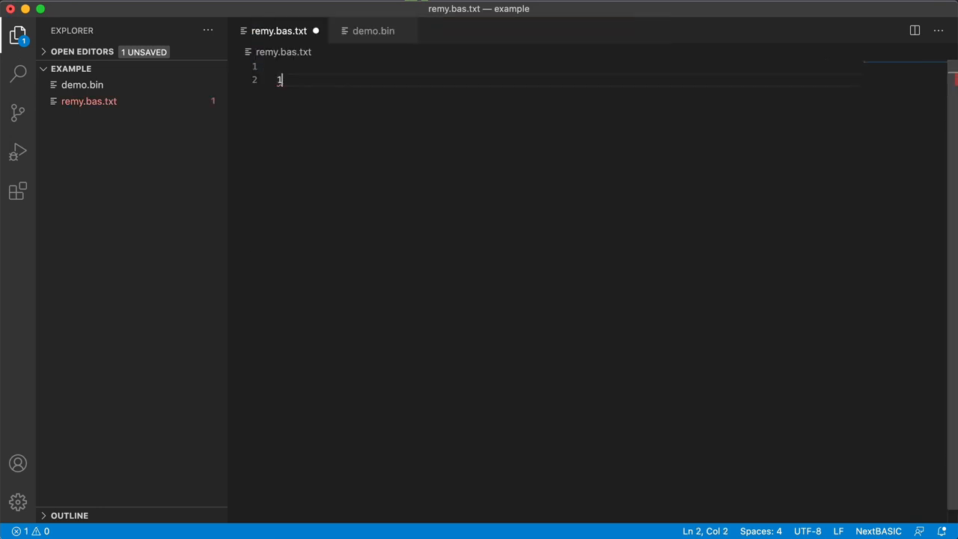
Run 'export to binary .bas', save as remy.bas, view the binary anyway, then return to remy.bas.txt
type(">expo")
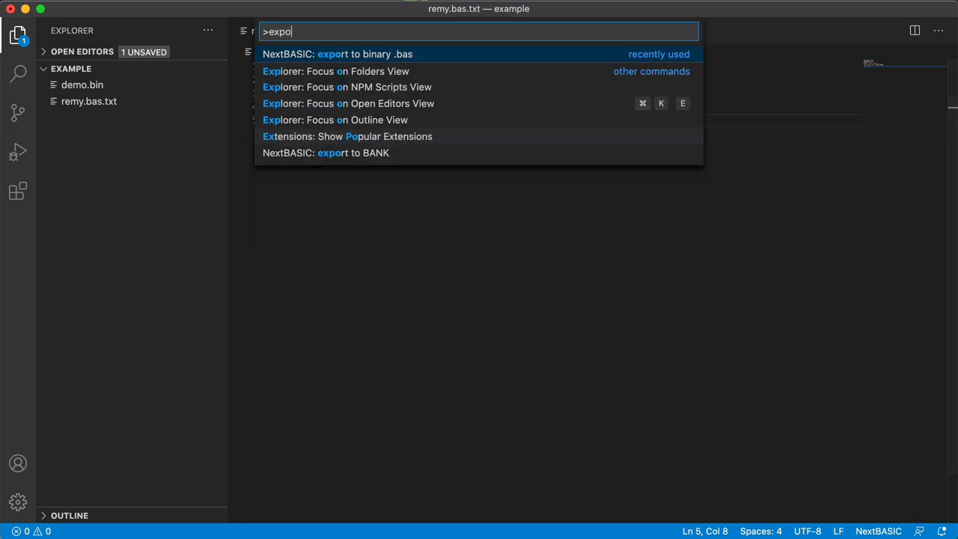
left_click(366, 54)
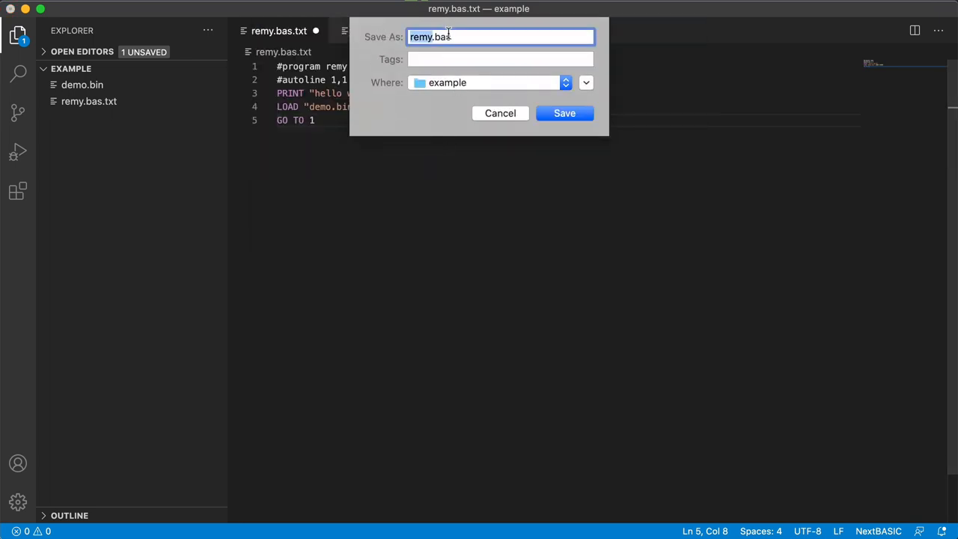
left_click(565, 114)
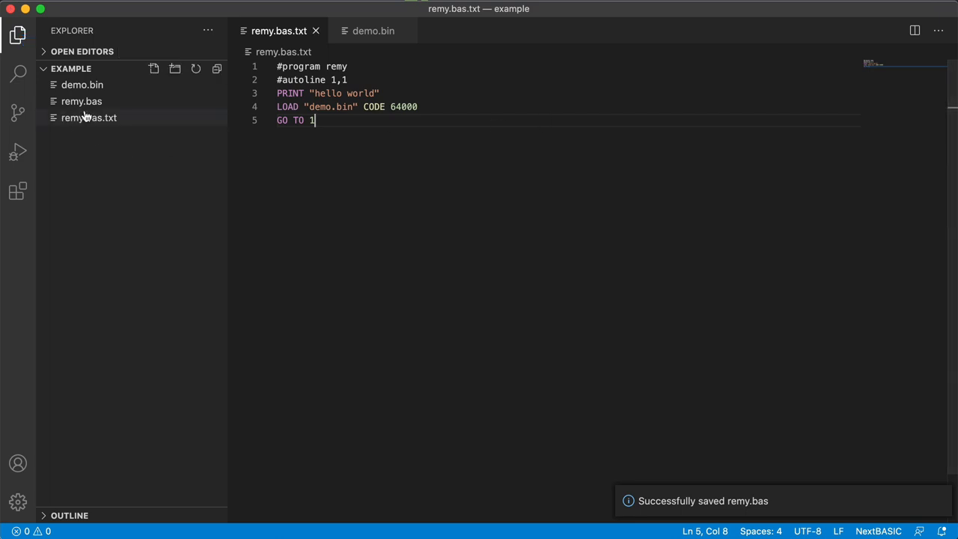
mouse_move(81, 102)
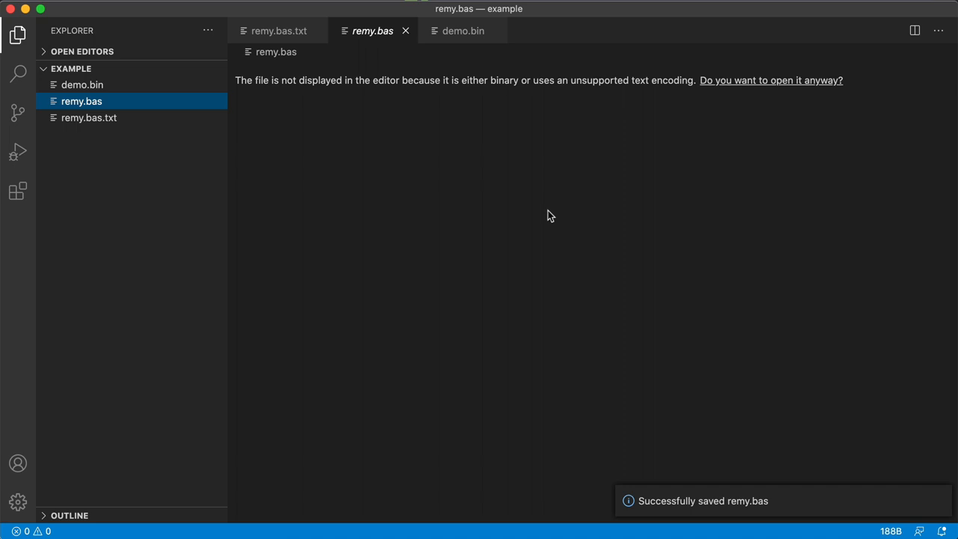
mouse_move(591, 84)
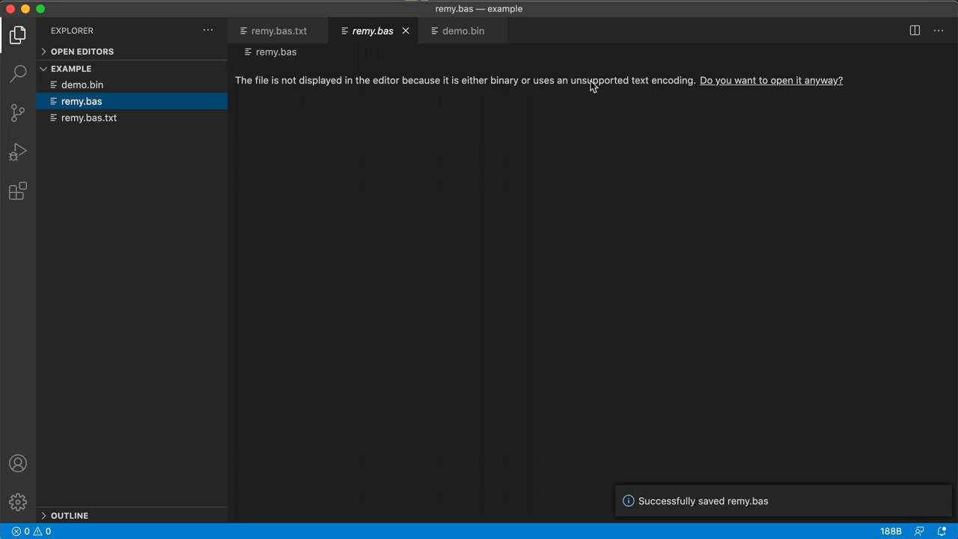
left_click(771, 81)
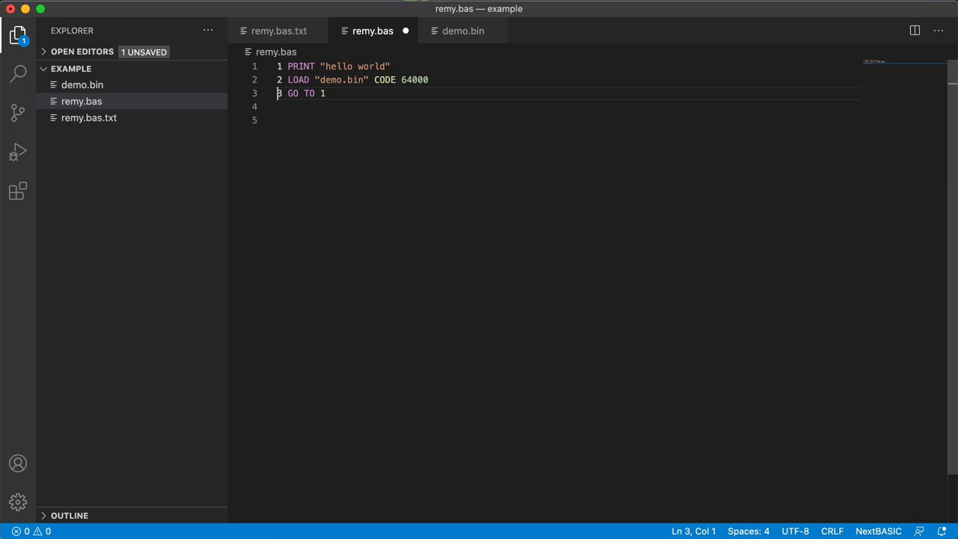
left_click(279, 30)
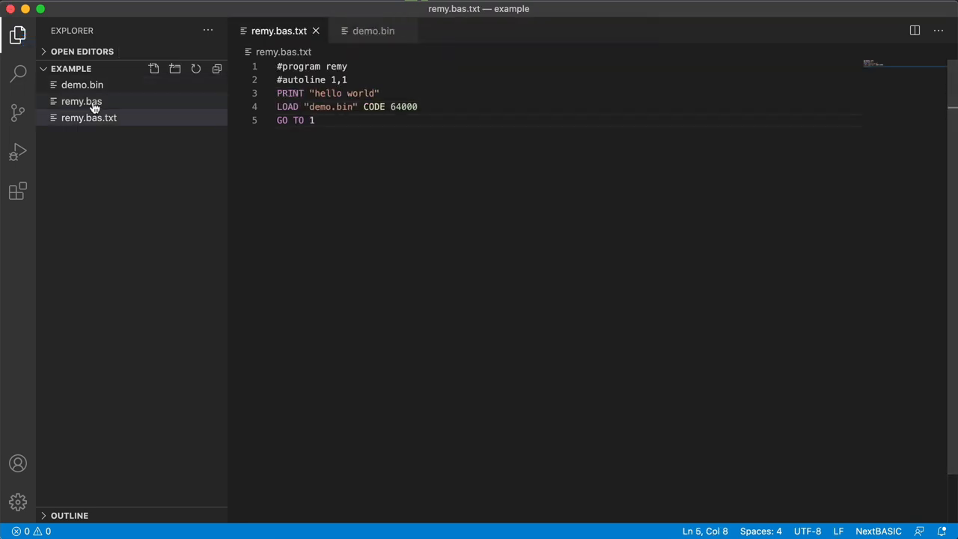
Switch over to Firefox and bring up the NextSync Release Thread forum tab
left_click(81, 102)
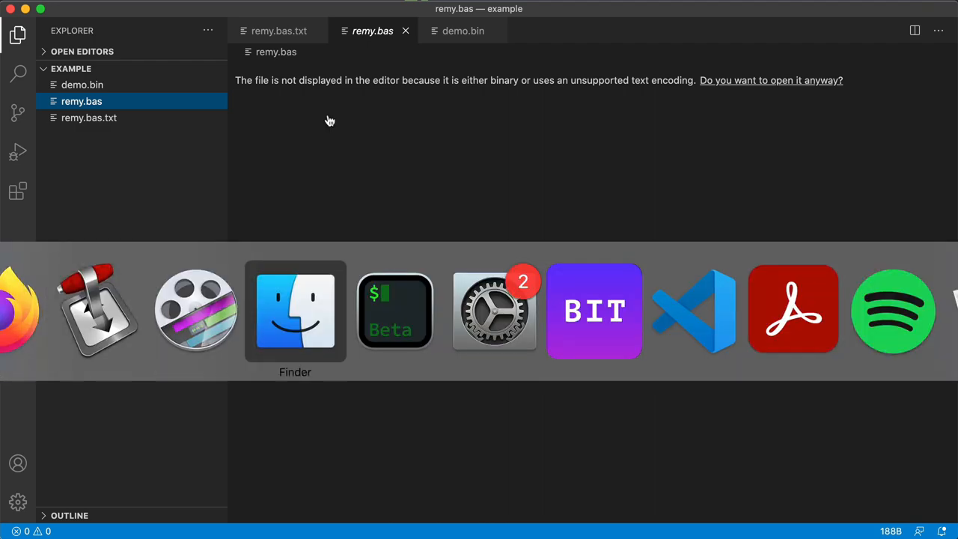
left_click(295, 310)
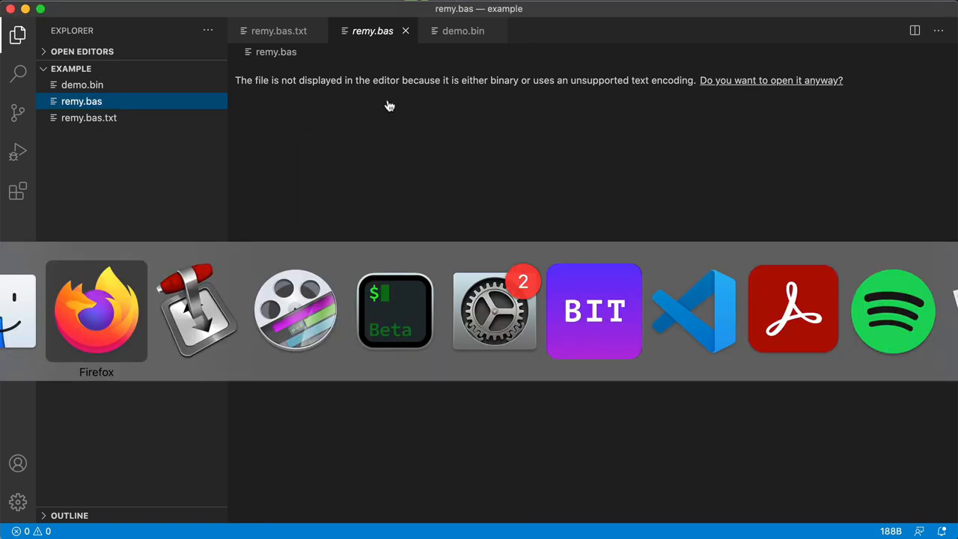
left_click(96, 310)
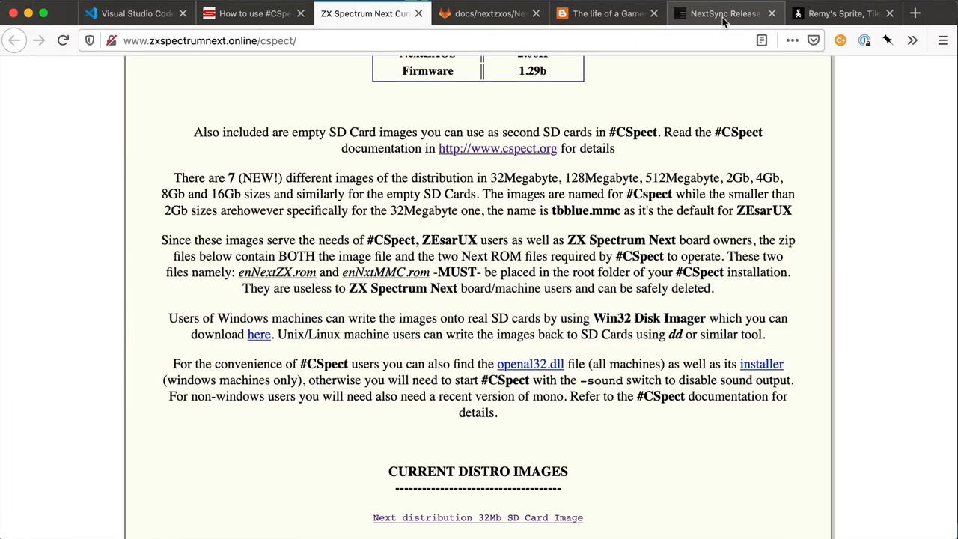
left_click(721, 13)
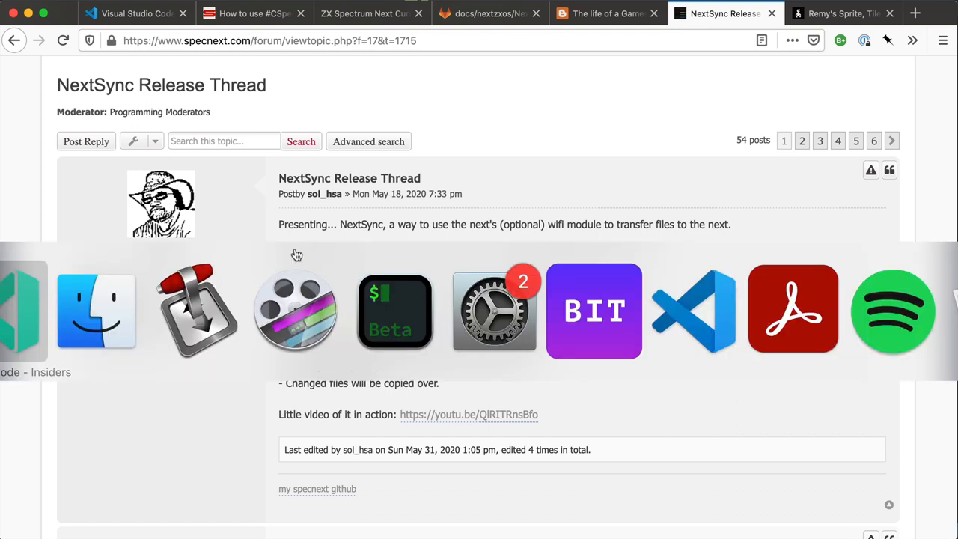
In iTerm2's nextsync sdcard folder run 'open progs' to show it in Finder, then return to the terminal
left_click(395, 310)
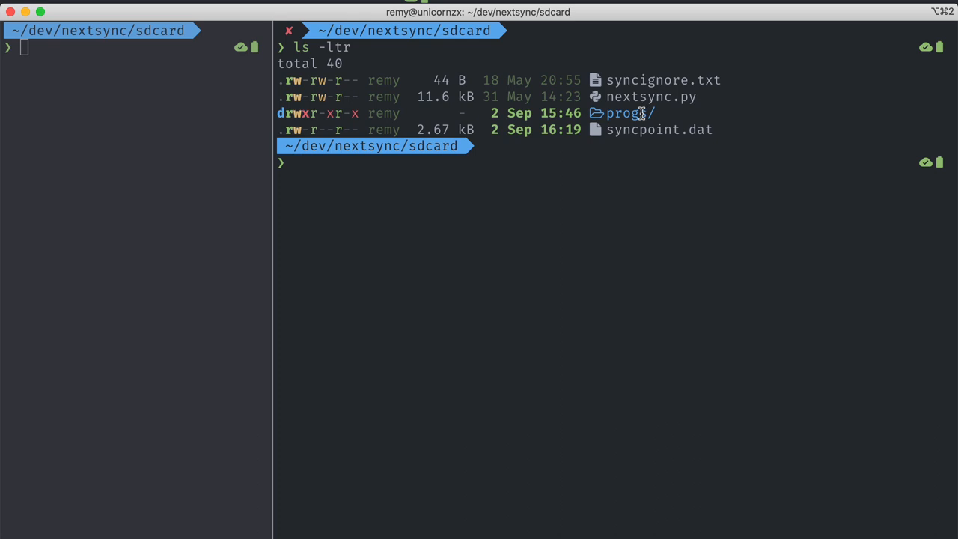
type("open progrs")
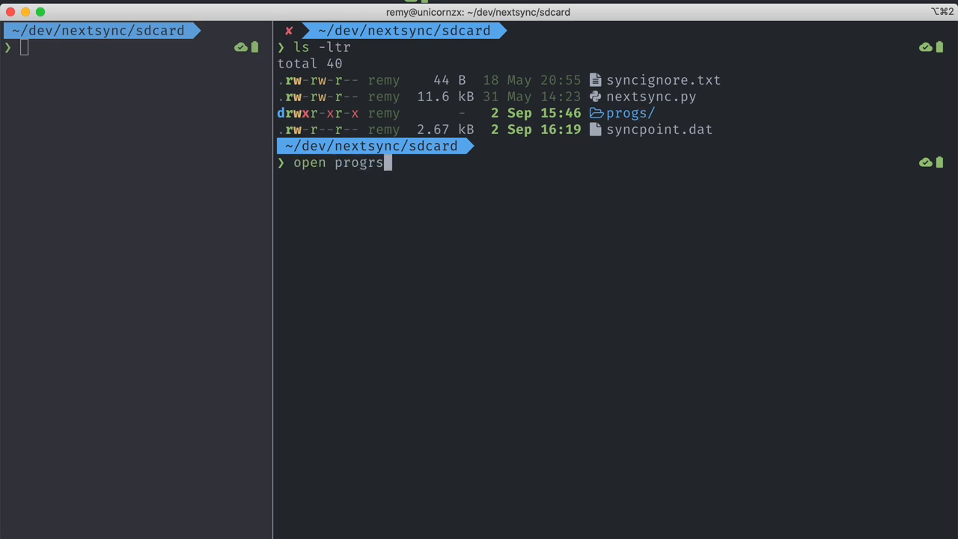
key("Return")
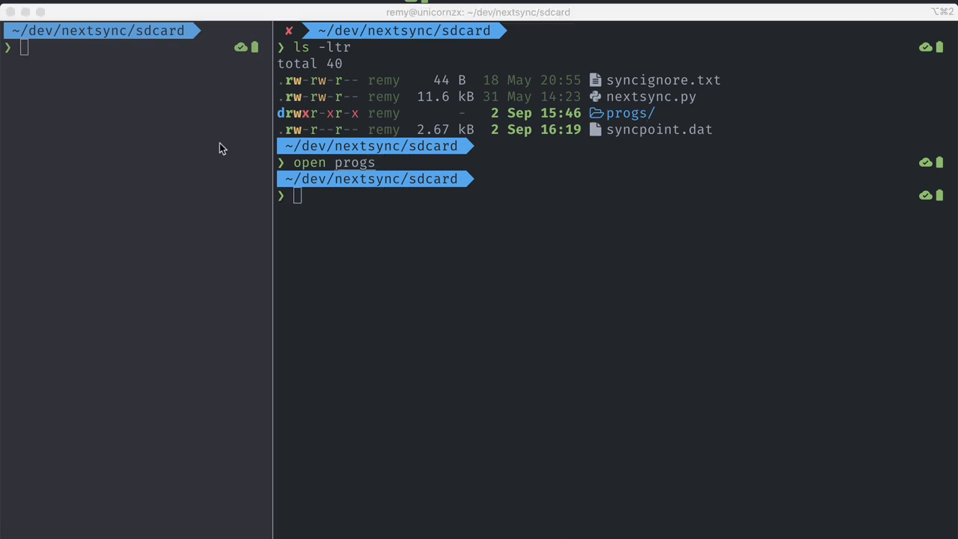
key("Return")
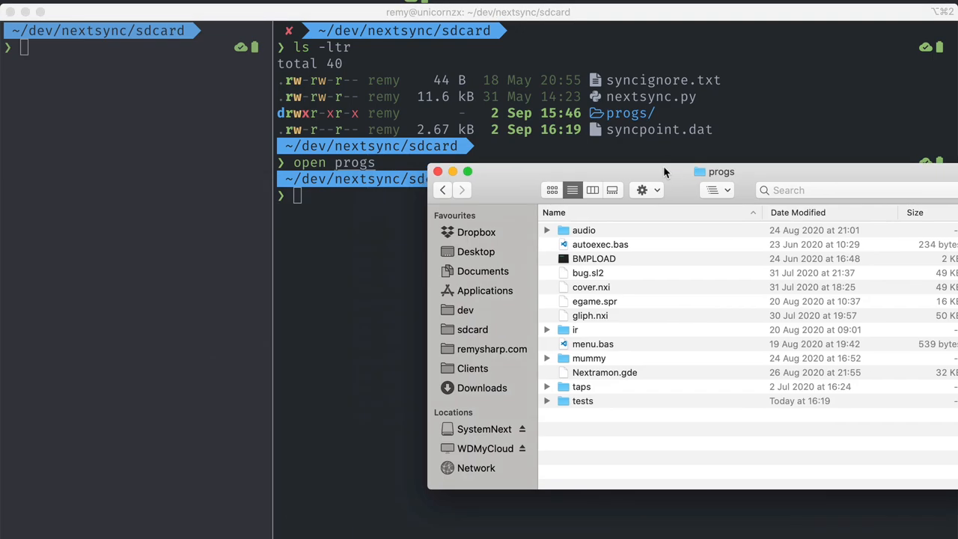
double_click(582, 402)
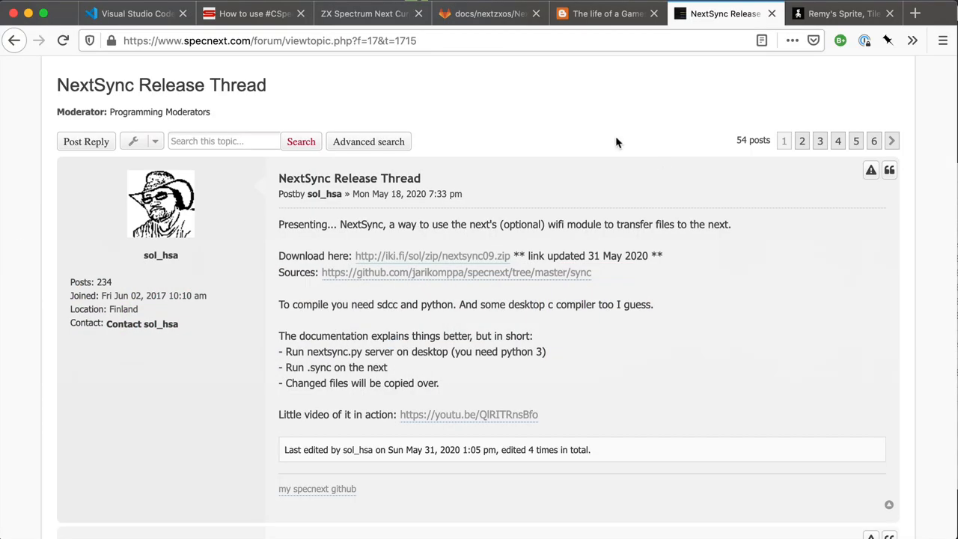
left_click(138, 13)
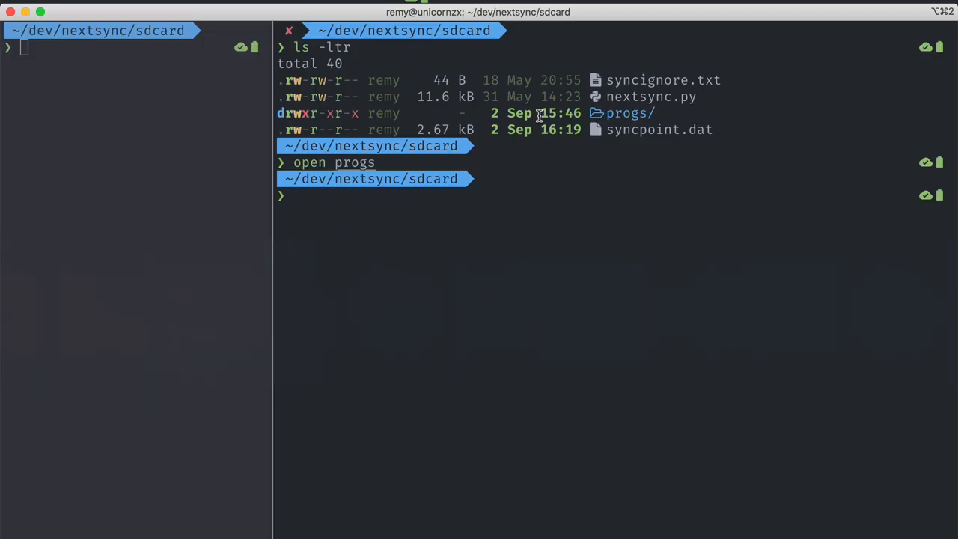
Run python nextsync.py so progs/remy.bas (188 bytes) syncs to the Next on port 2048
type("python nextsync.py")
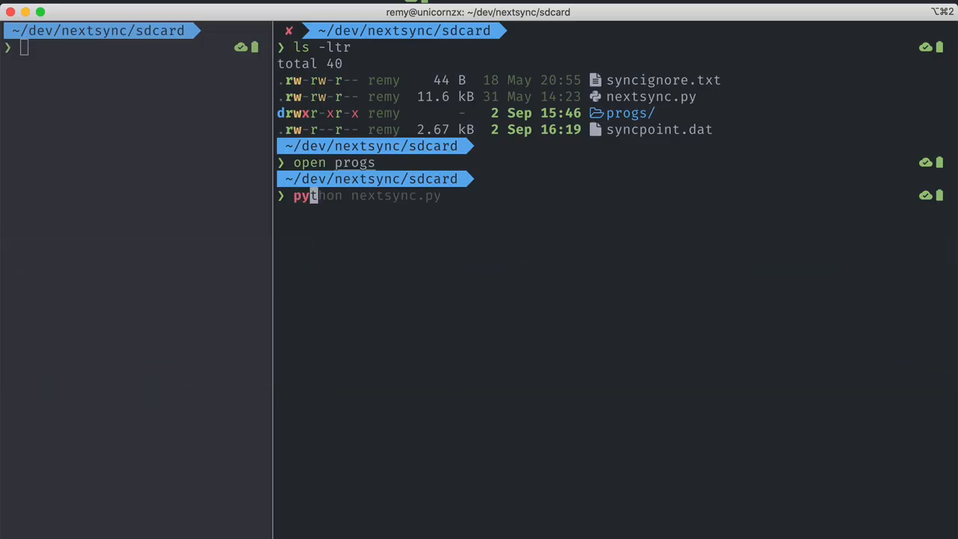
key("Return")
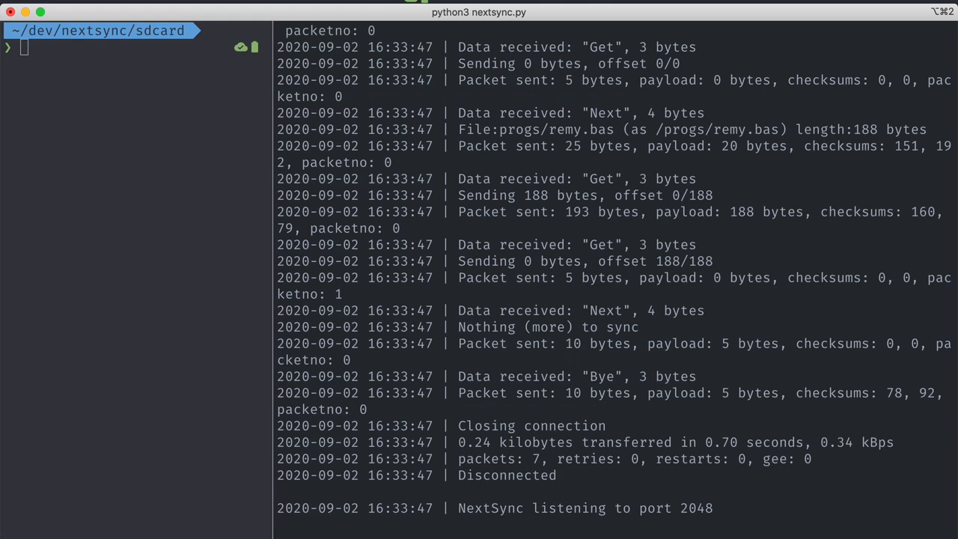
left_click(716, 14)
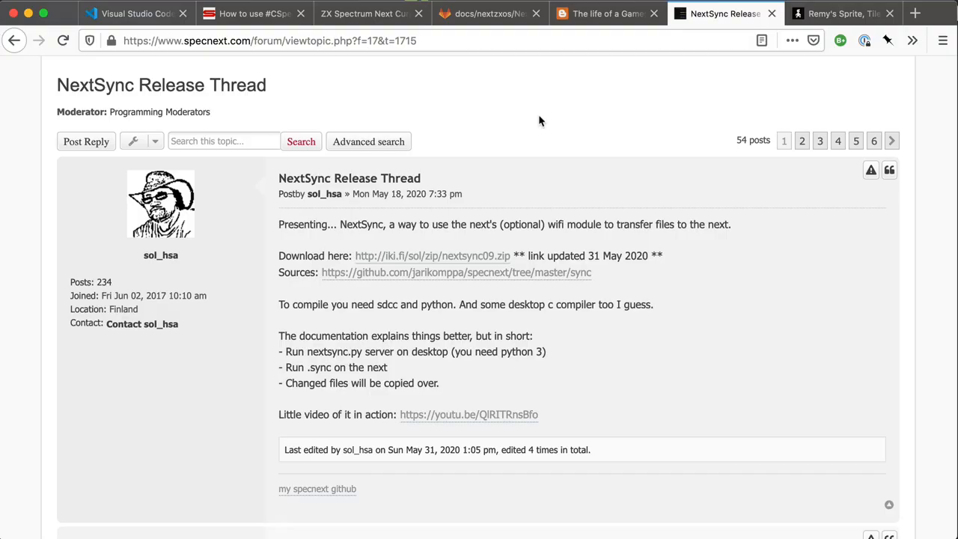